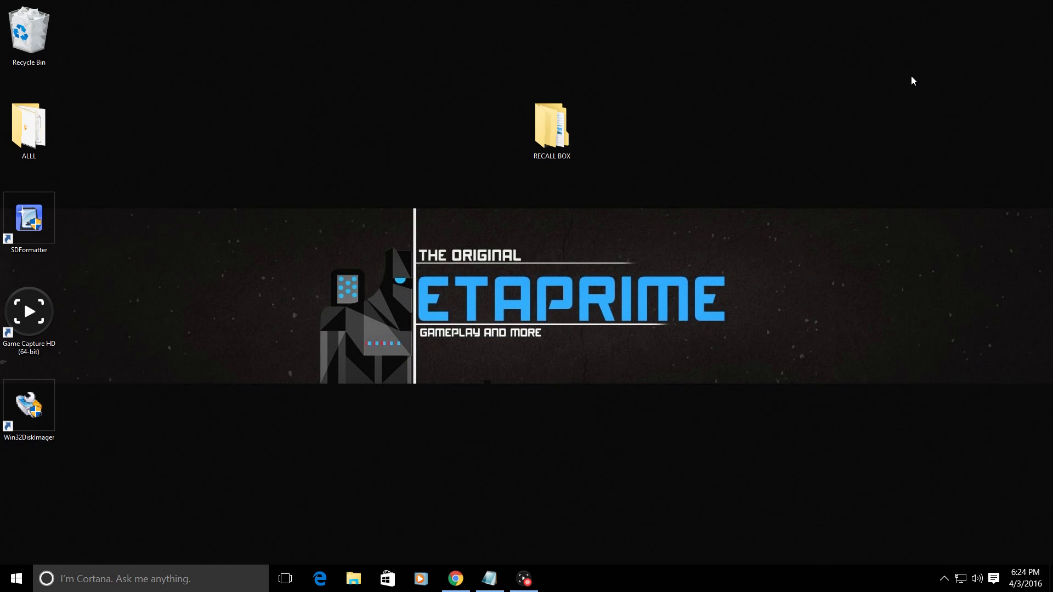
{"action": "mouse_move", "coordinate": [662, 242]}
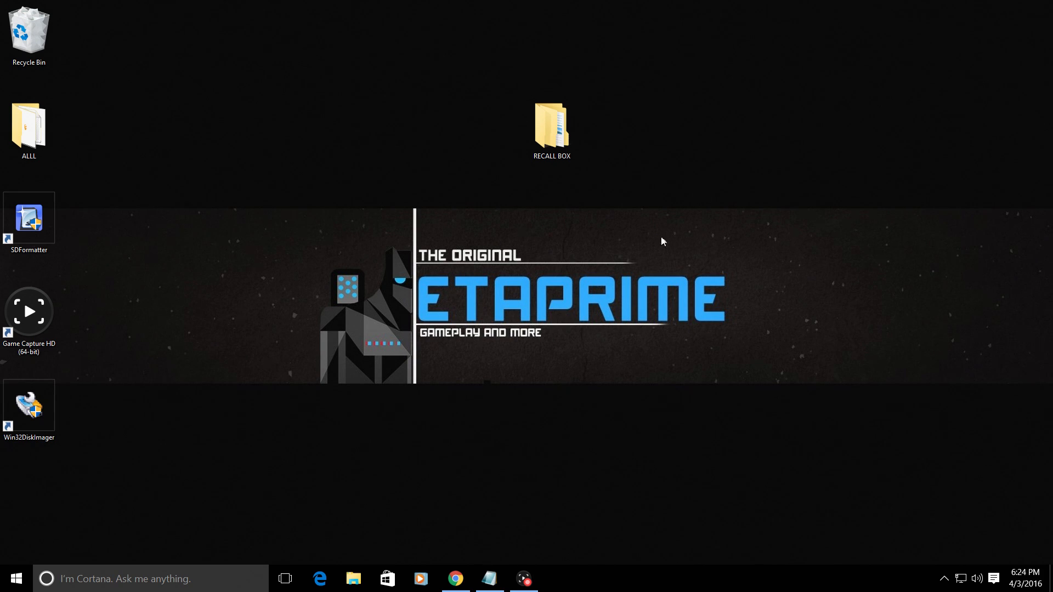
Quick-format the SDCARD (E:) drive as FAT32 through its Format dialog
{"action": "left_click", "coordinate": [354, 578]}
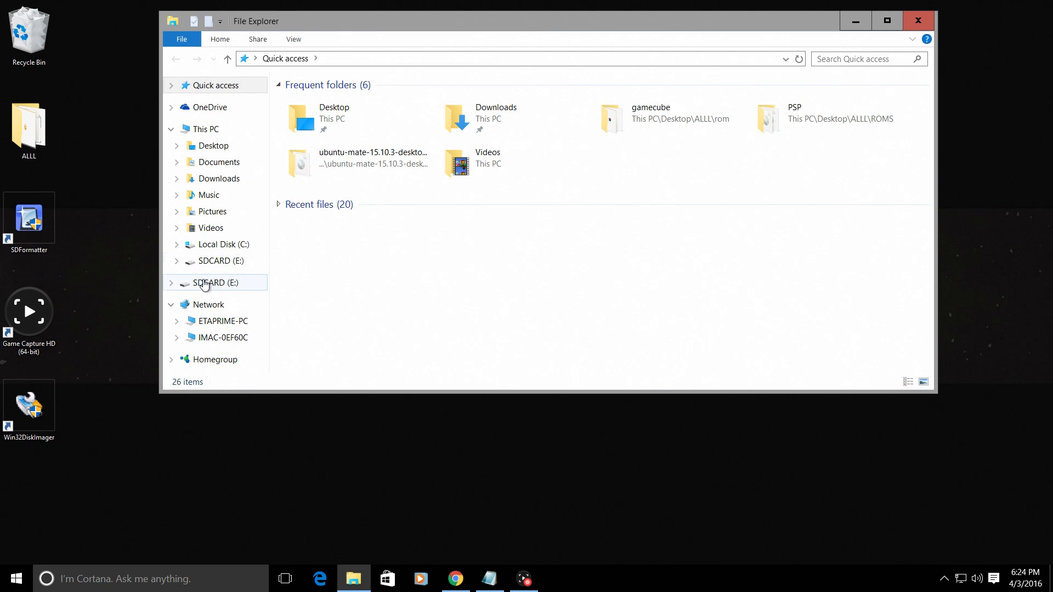
{"action": "mouse_move", "coordinate": [219, 293]}
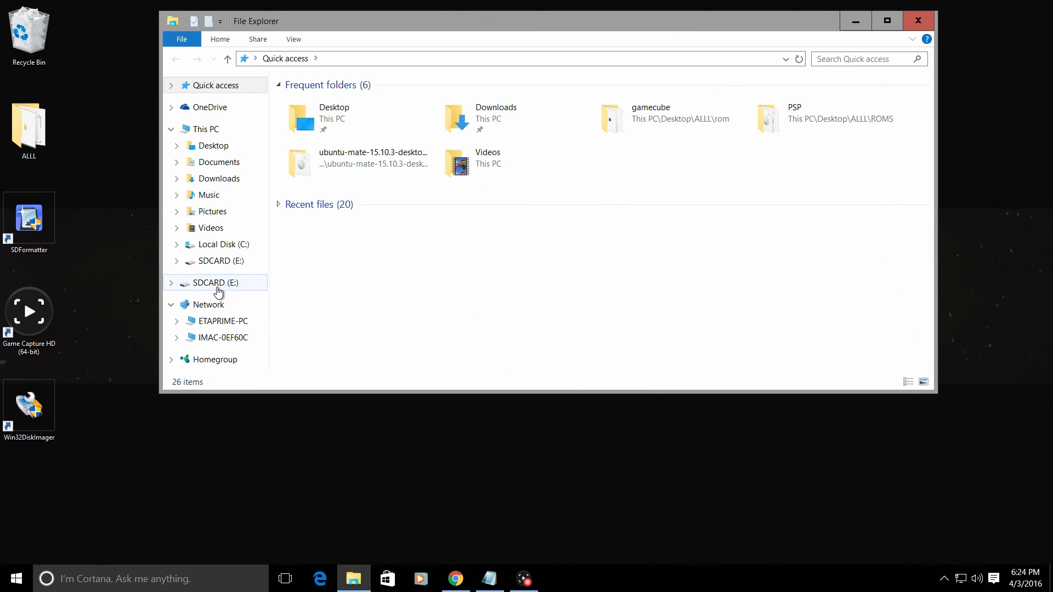
{"action": "right_click", "coordinate": [214, 282]}
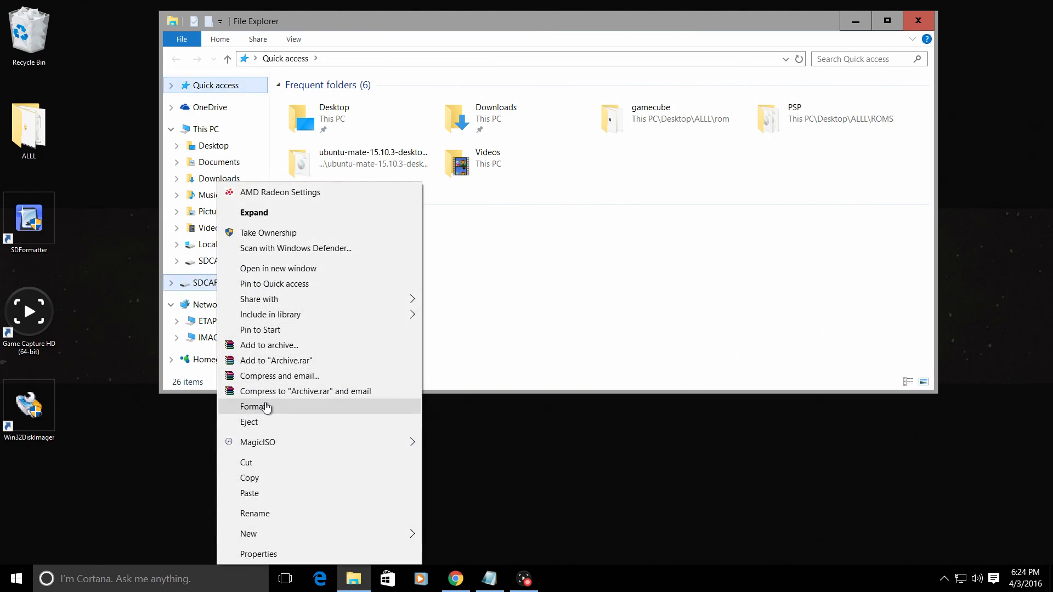
{"action": "left_click", "coordinate": [255, 407]}
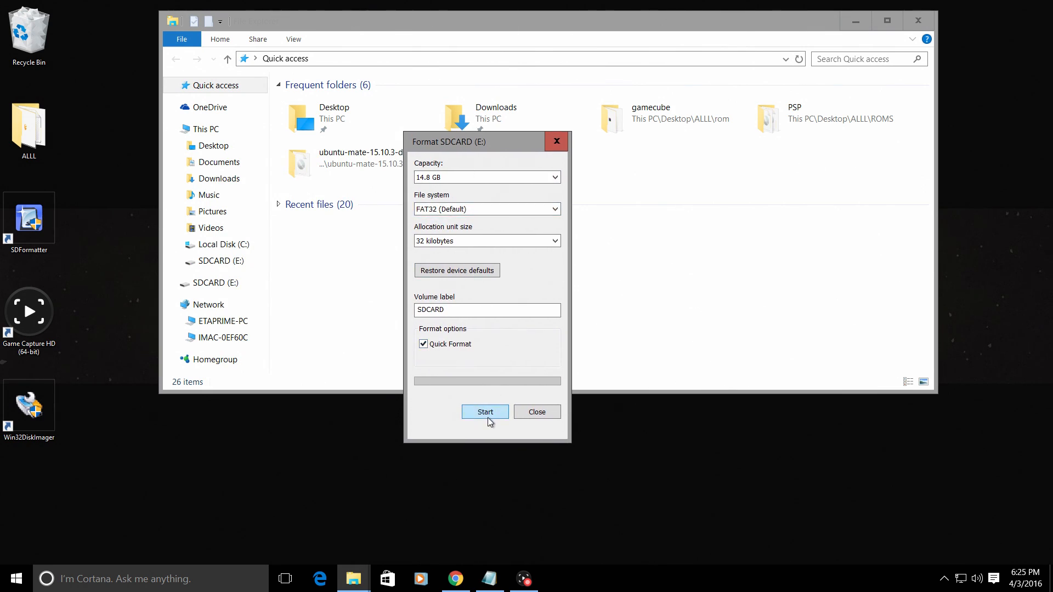
{"action": "left_click", "coordinate": [484, 412]}
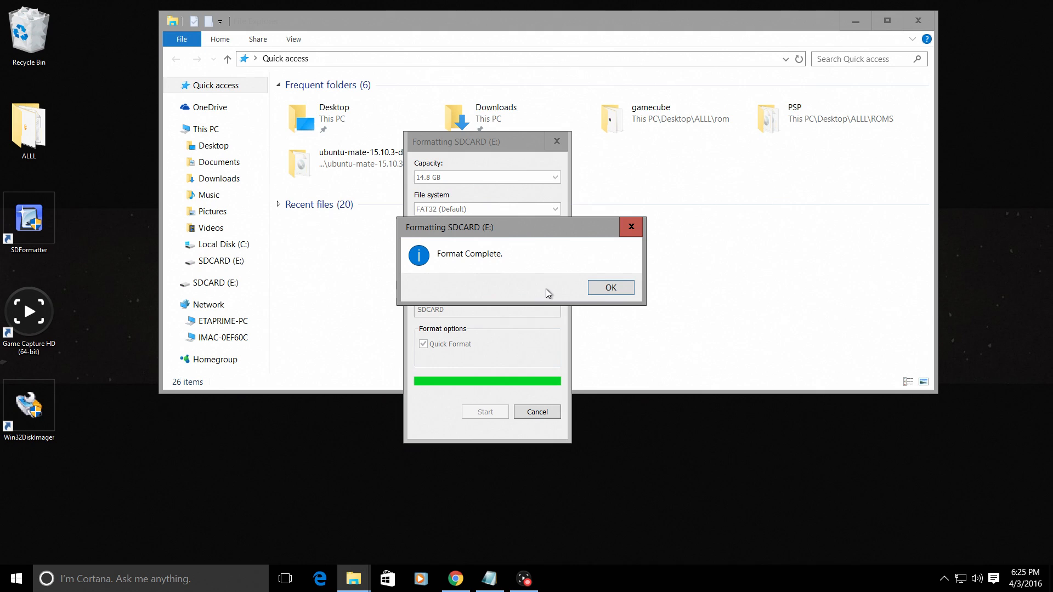
{"action": "mouse_move", "coordinate": [694, 330]}
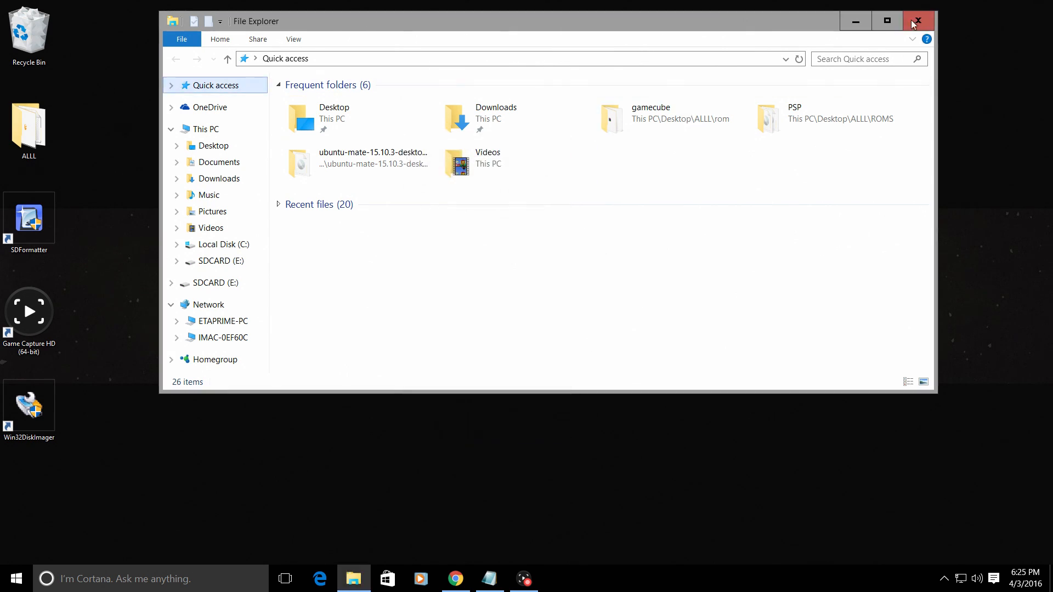
Open recalbox.com's DIY recalbox guide in Chrome and scroll to Step 2
{"action": "left_click", "coordinate": [918, 21]}
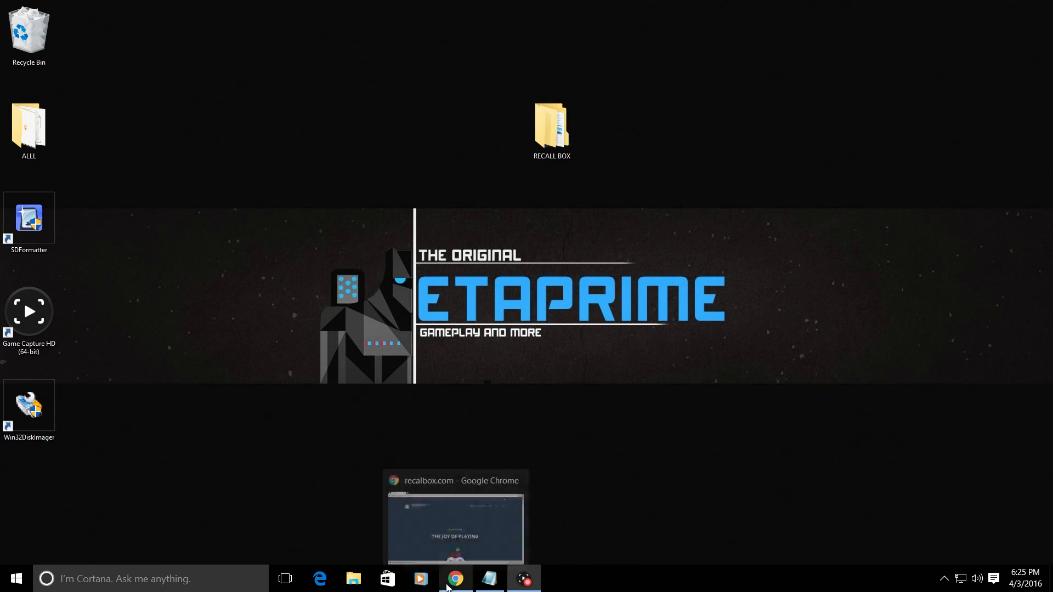
{"action": "left_click", "coordinate": [455, 578]}
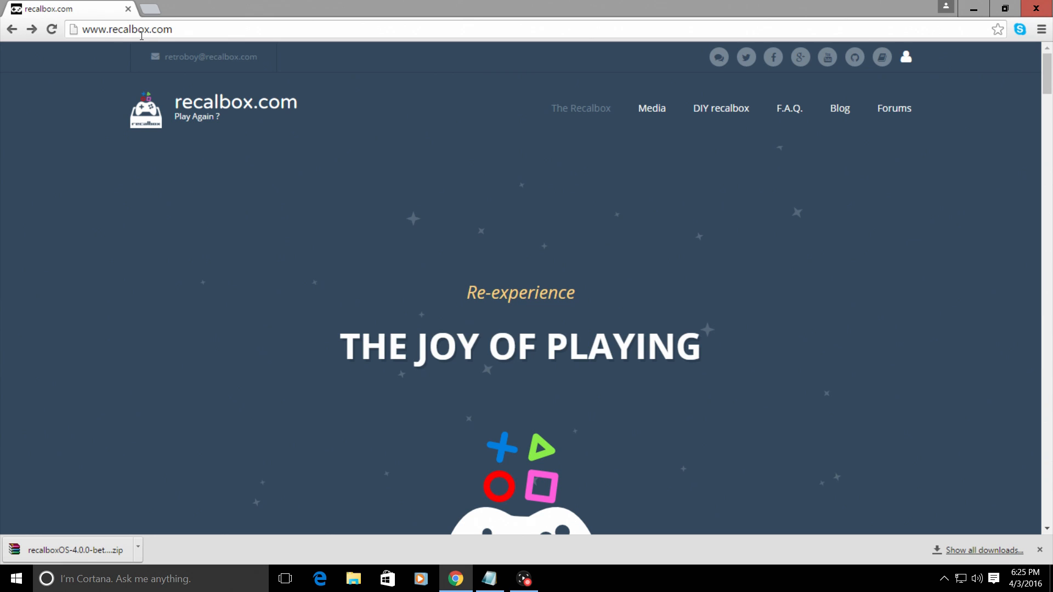
{"action": "mouse_move", "coordinate": [418, 71]}
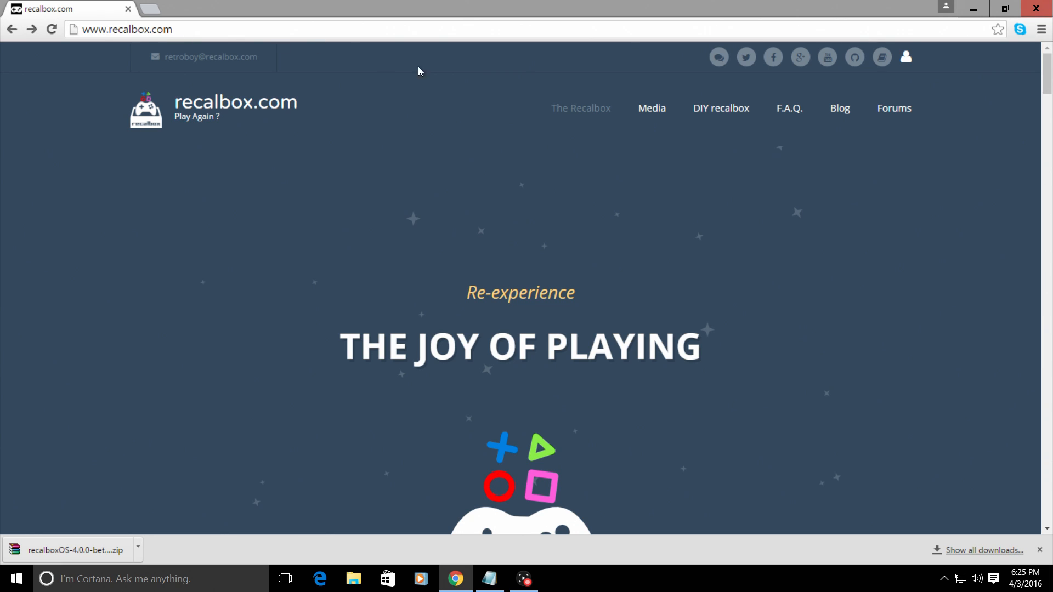
{"action": "mouse_move", "coordinate": [721, 108]}
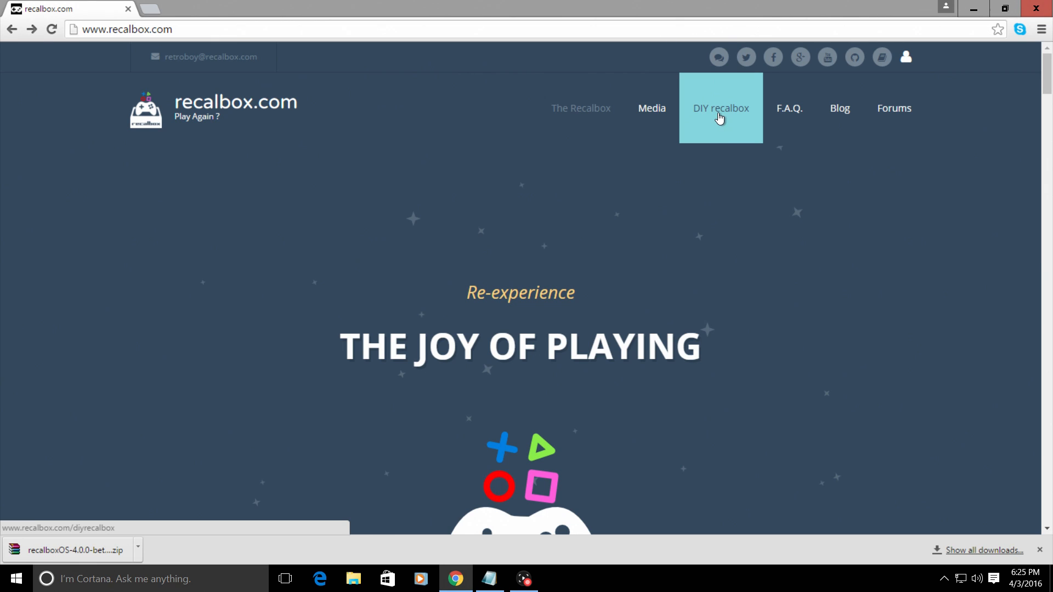
{"action": "left_click", "coordinate": [720, 109]}
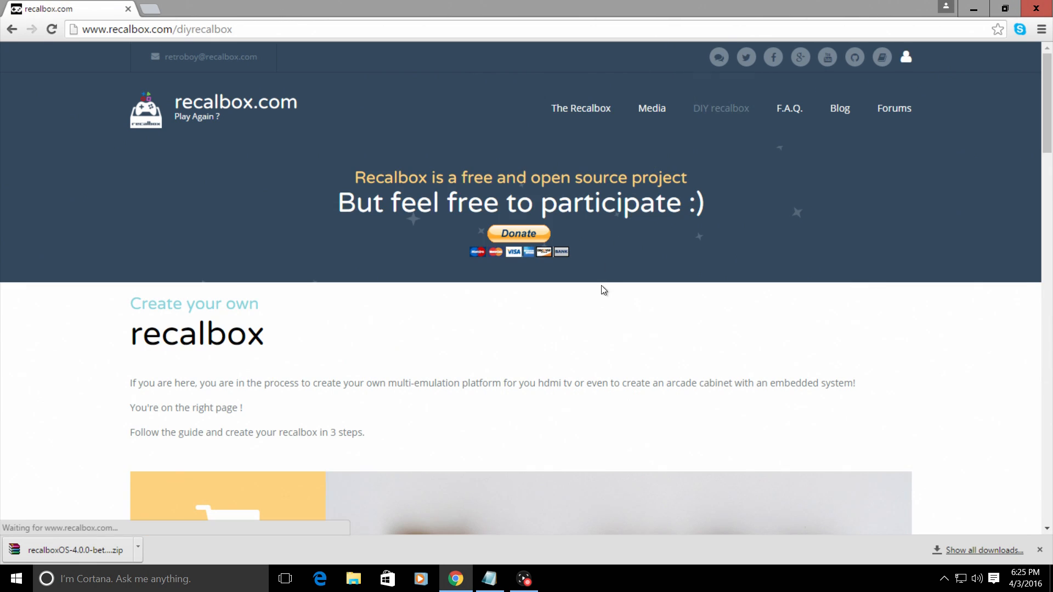
{"action": "scroll", "scroll_direction": "down", "scroll_amount": 3}
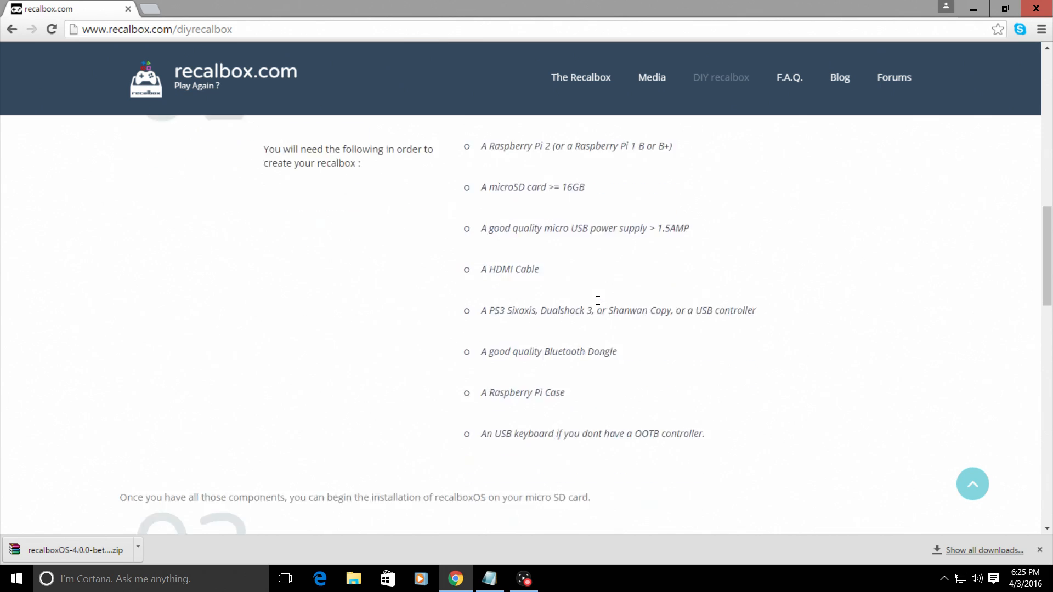
{"action": "scroll", "scroll_direction": "down", "scroll_amount": 3}
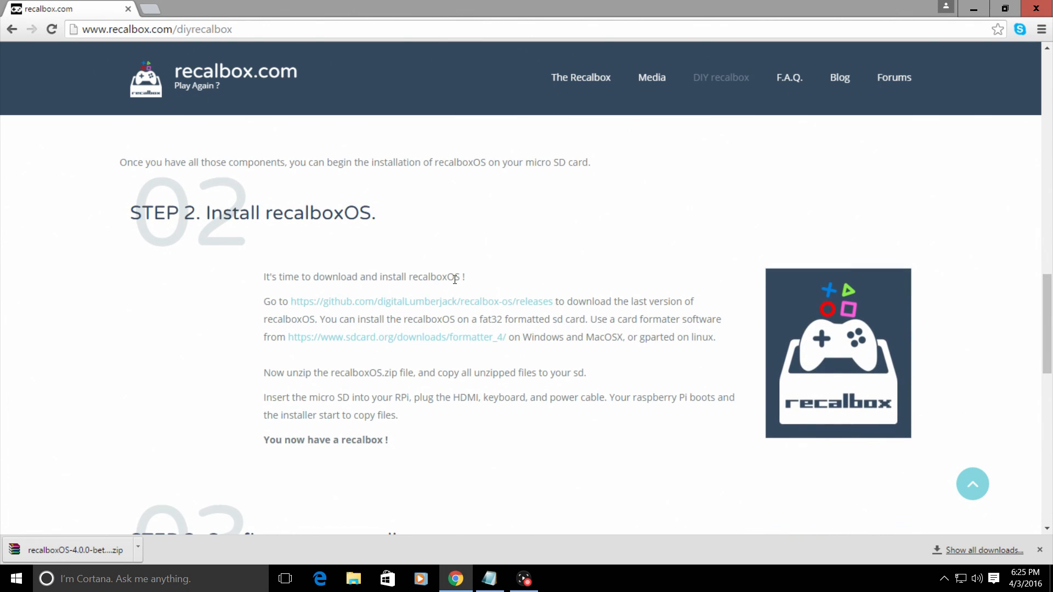
{"action": "mouse_move", "coordinate": [474, 307]}
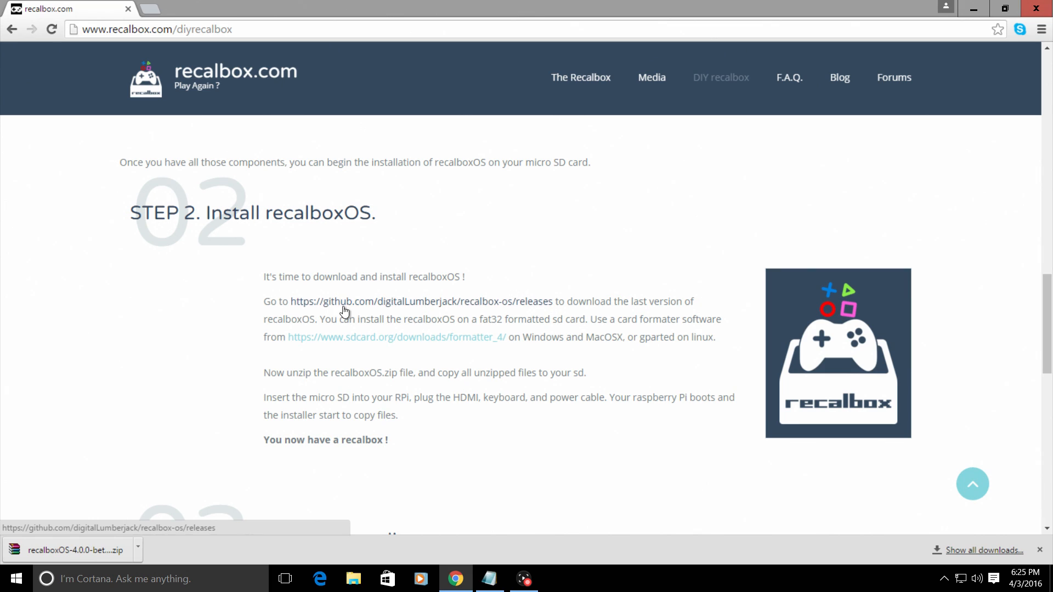
{"action": "mouse_move", "coordinate": [433, 305]}
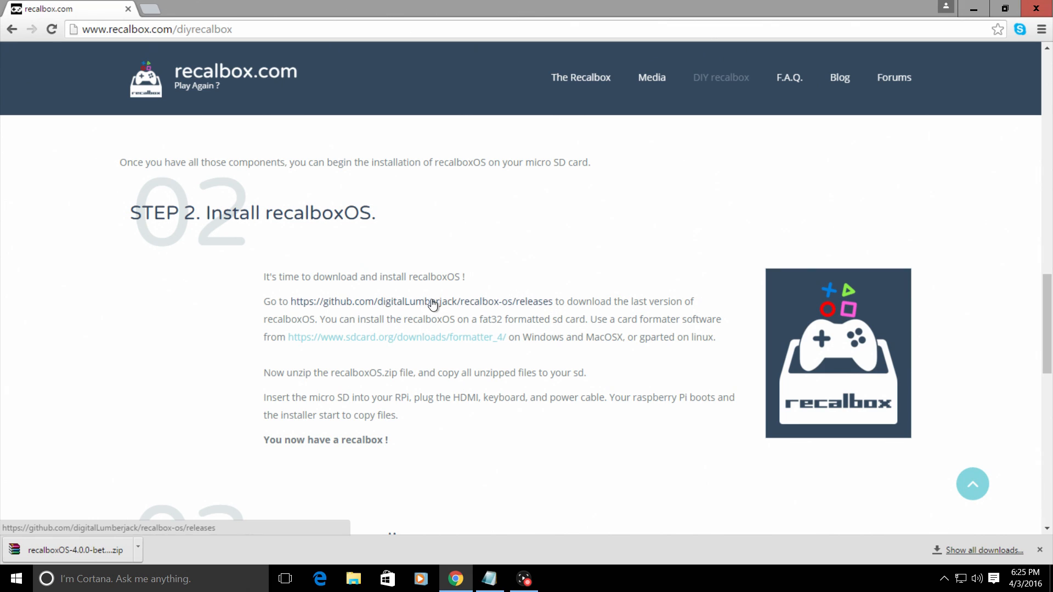
{"action": "mouse_move", "coordinate": [513, 303]}
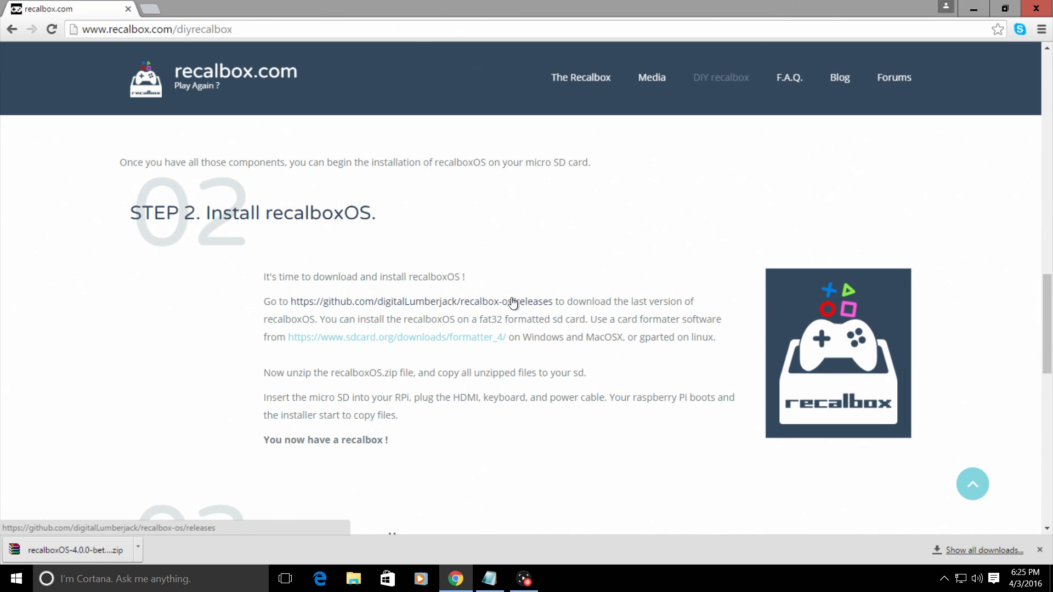
{"action": "mouse_move", "coordinate": [517, 305]}
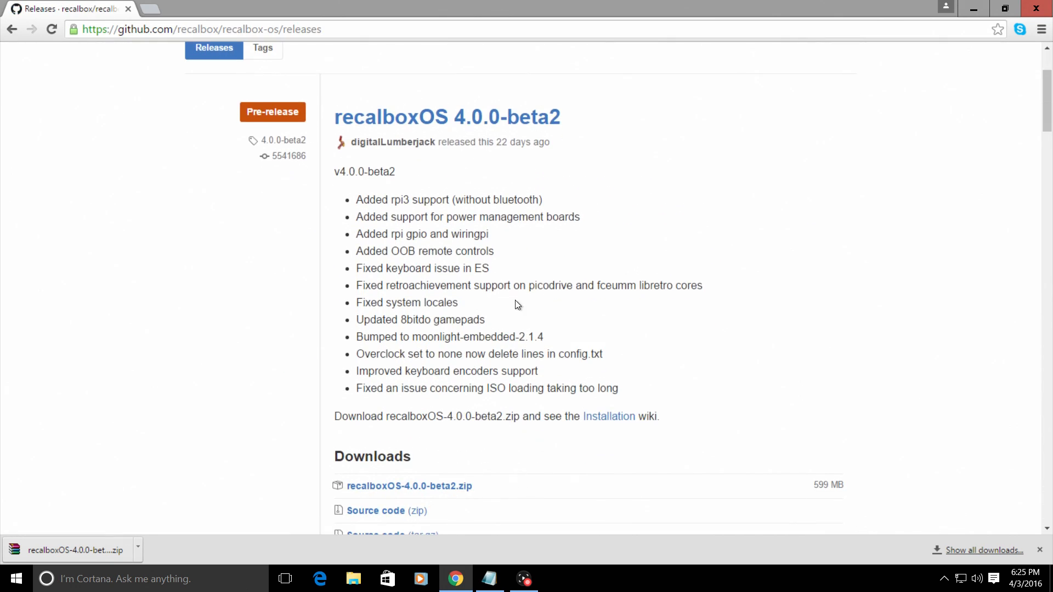
Download recalboxOS-4.0.0-beta2.zip from the GitHub release's Downloads section
{"action": "scroll", "scroll_direction": "down", "scroll_amount": 3}
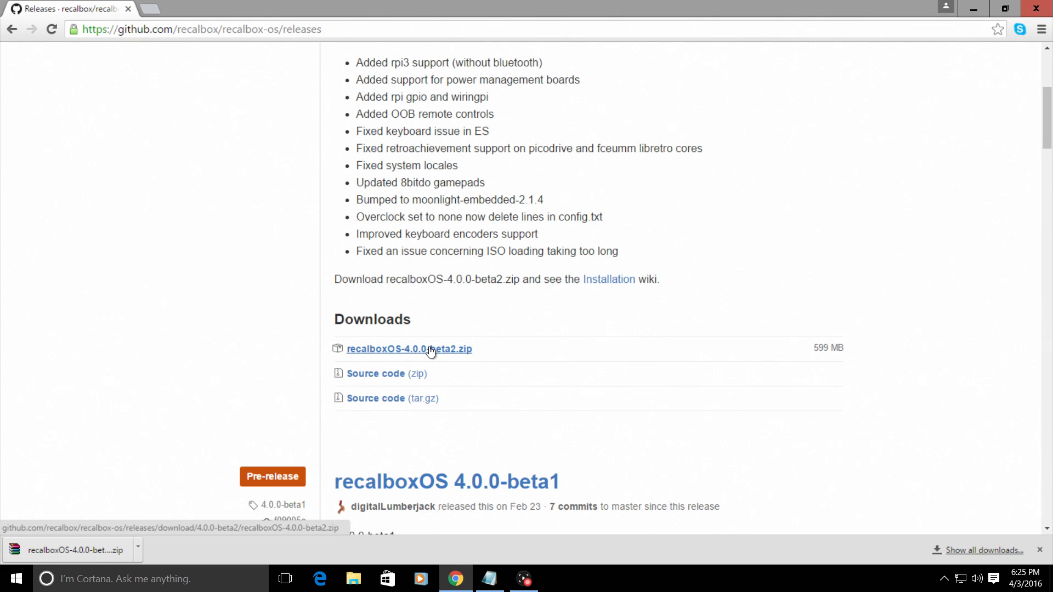
{"action": "left_click", "coordinate": [409, 349]}
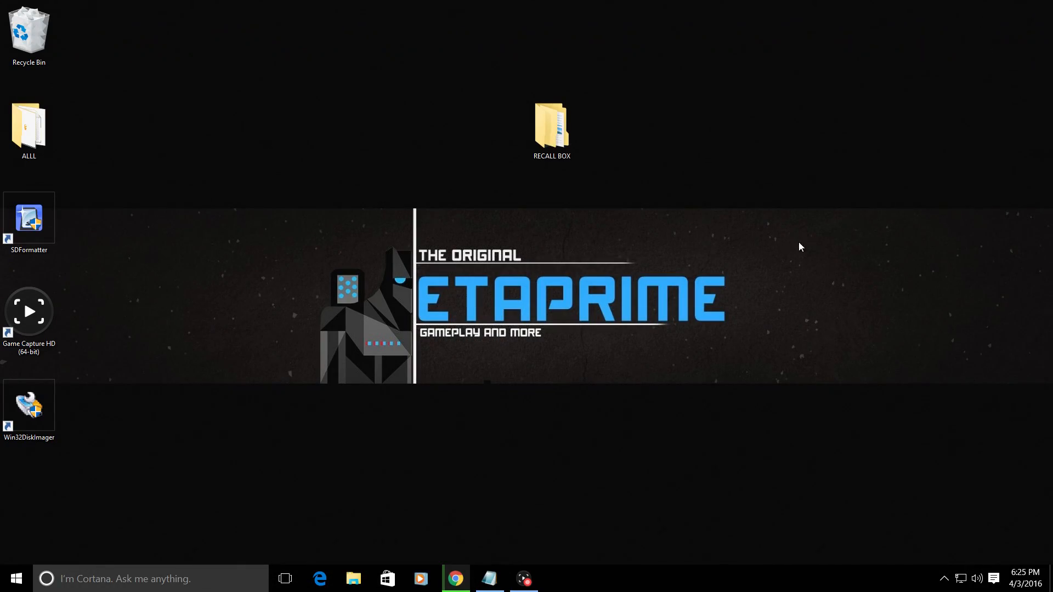
{"action": "mouse_move", "coordinate": [520, 102]}
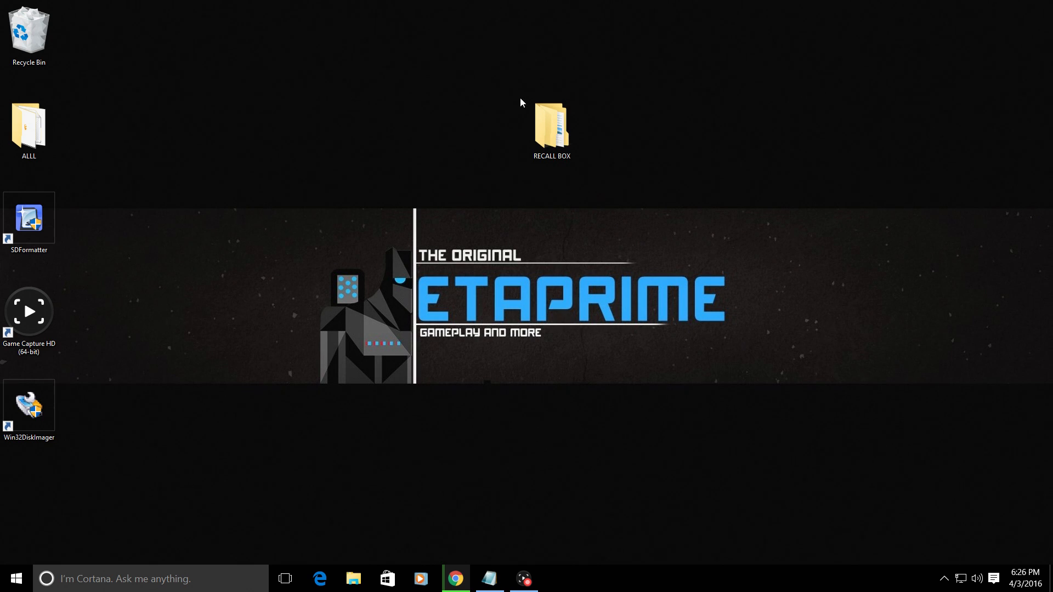
Extract the recalboxOS-4.0.0-beta2 zip in RECALL BOX and open the extracted folder
{"action": "left_click", "coordinate": [551, 127]}
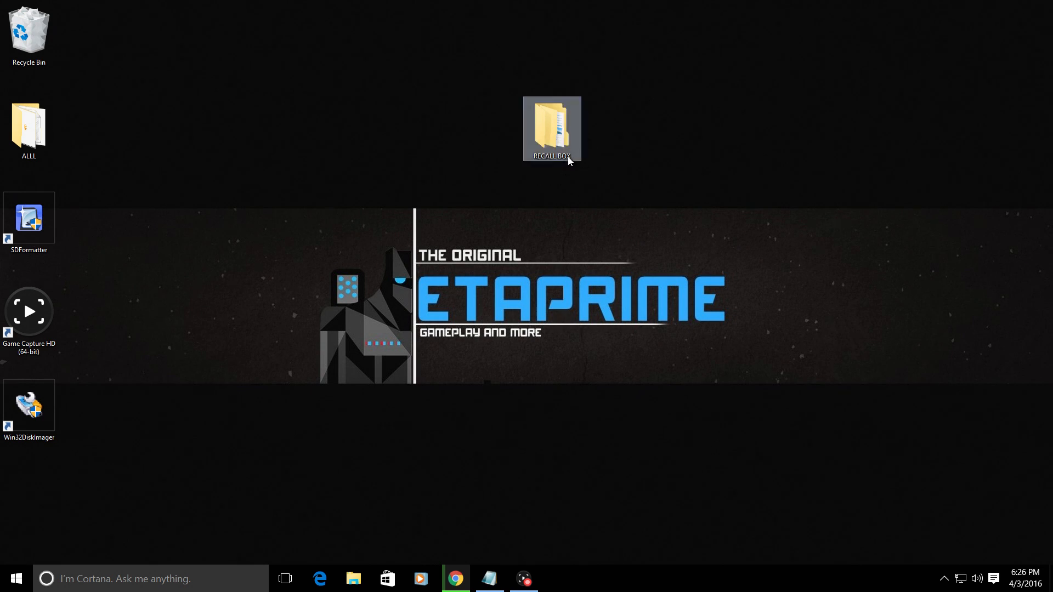
{"action": "double_click", "coordinate": [551, 129]}
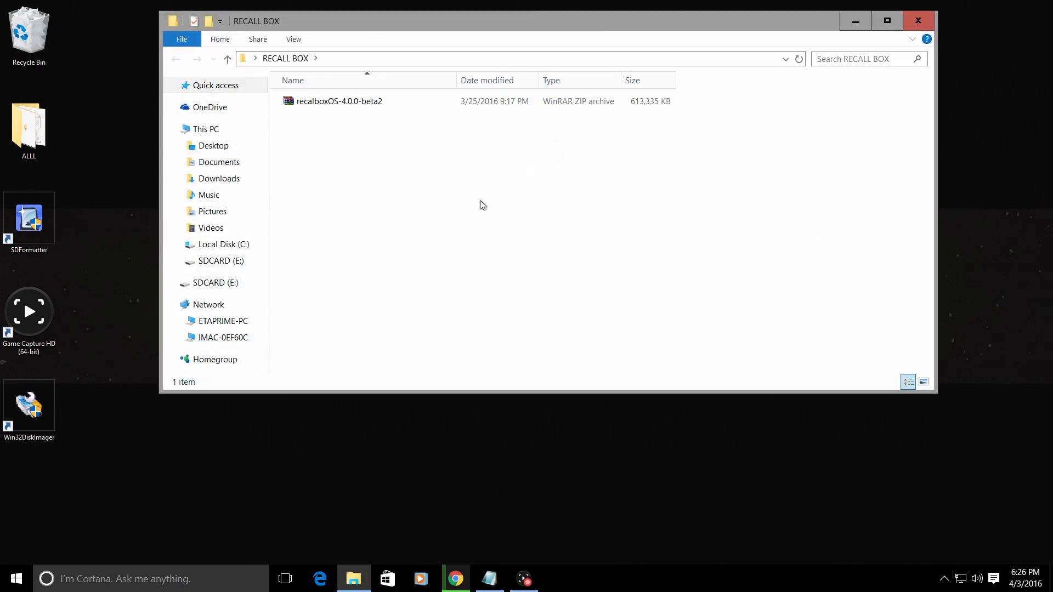
{"action": "left_click", "coordinate": [339, 101]}
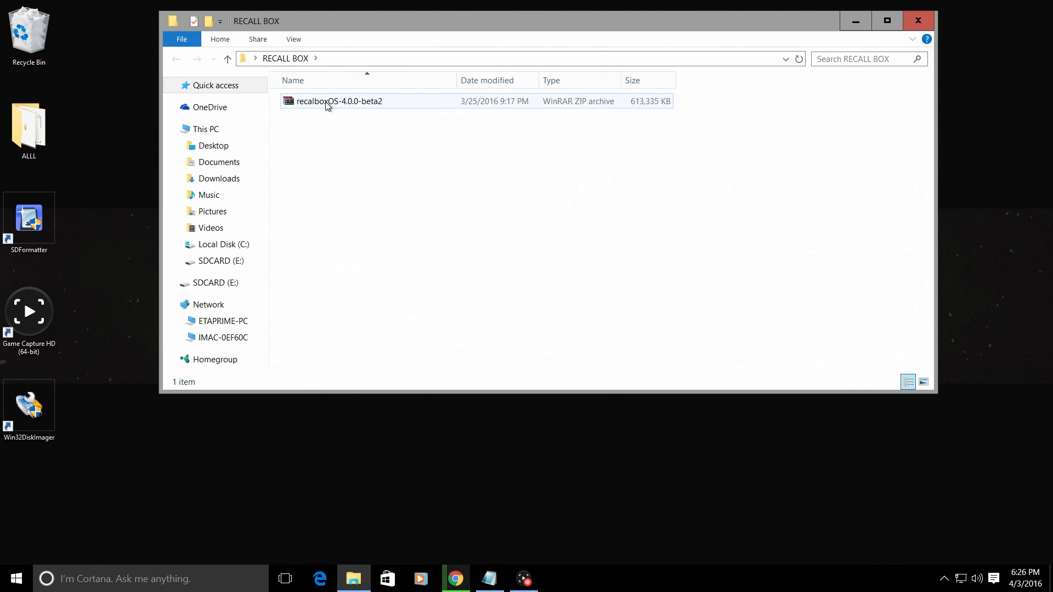
{"action": "right_click", "coordinate": [339, 101]}
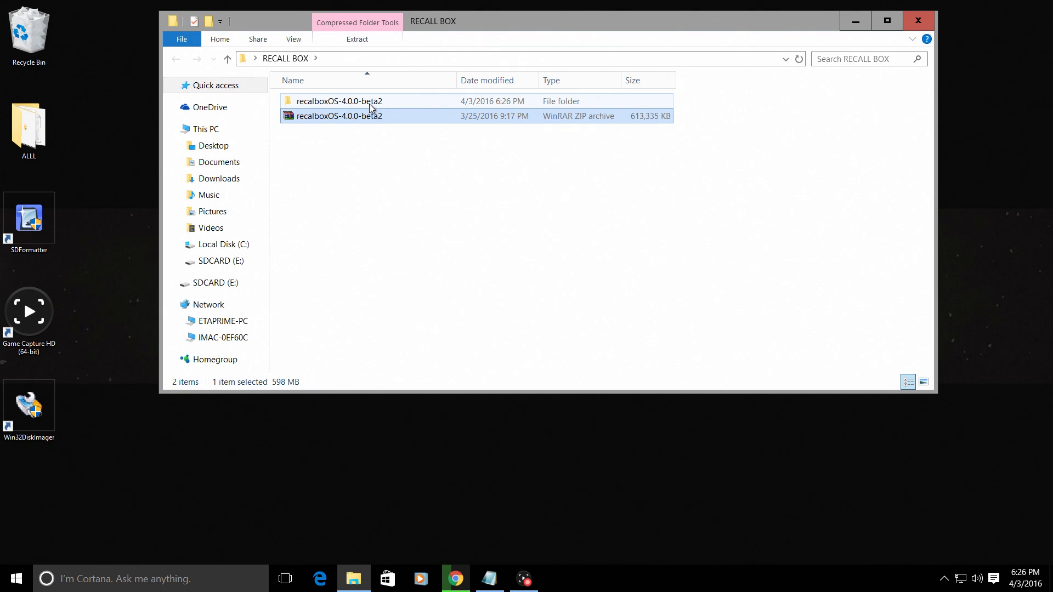
{"action": "double_click", "coordinate": [339, 101]}
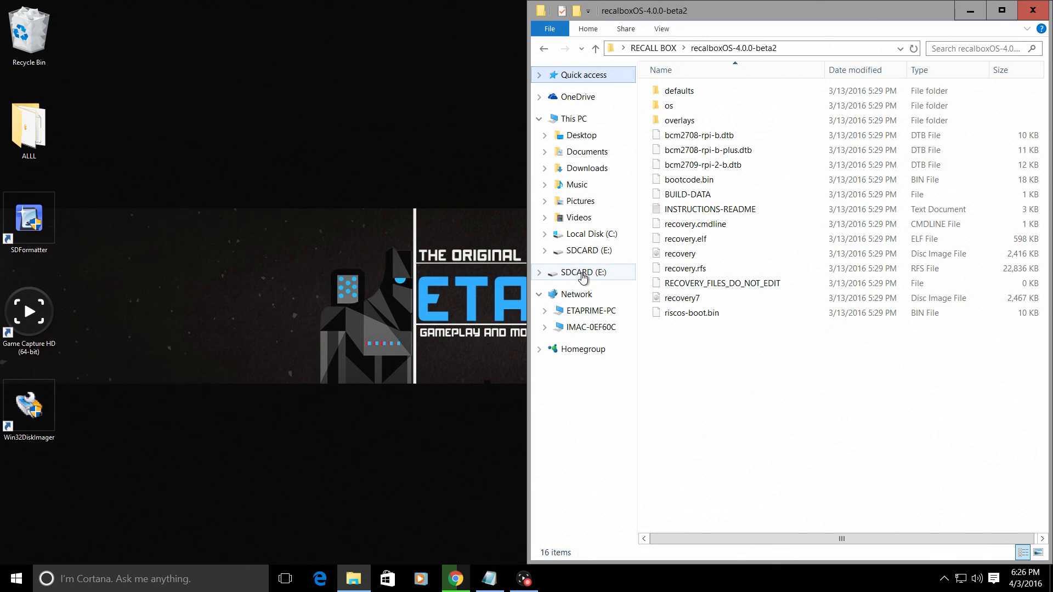
Open SDCARD (E:) in a new window and select all 16 recalboxOS files
{"action": "right_click", "coordinate": [581, 272]}
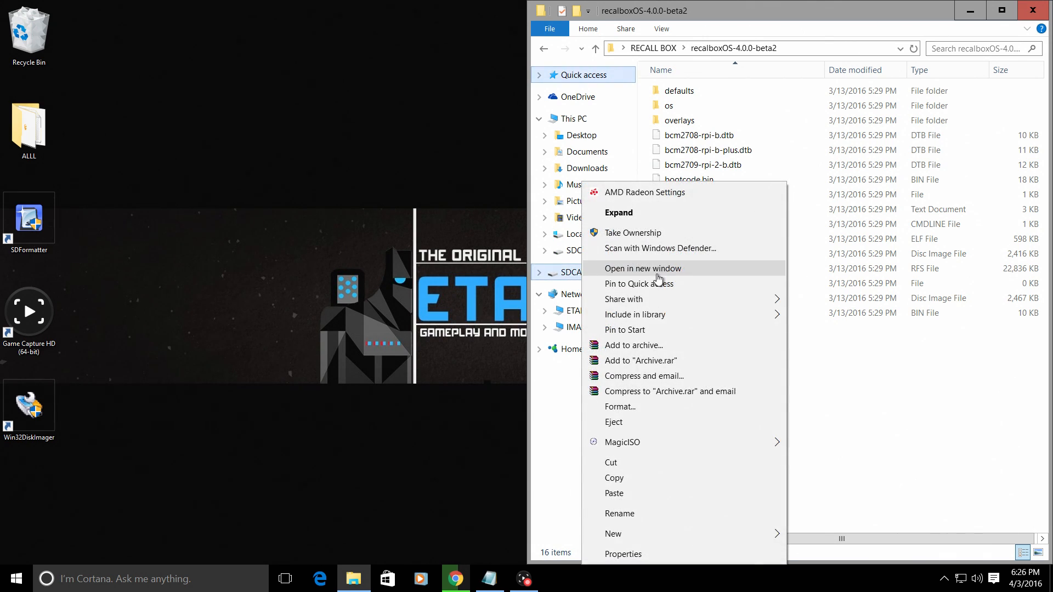
{"action": "left_click", "coordinate": [642, 268]}
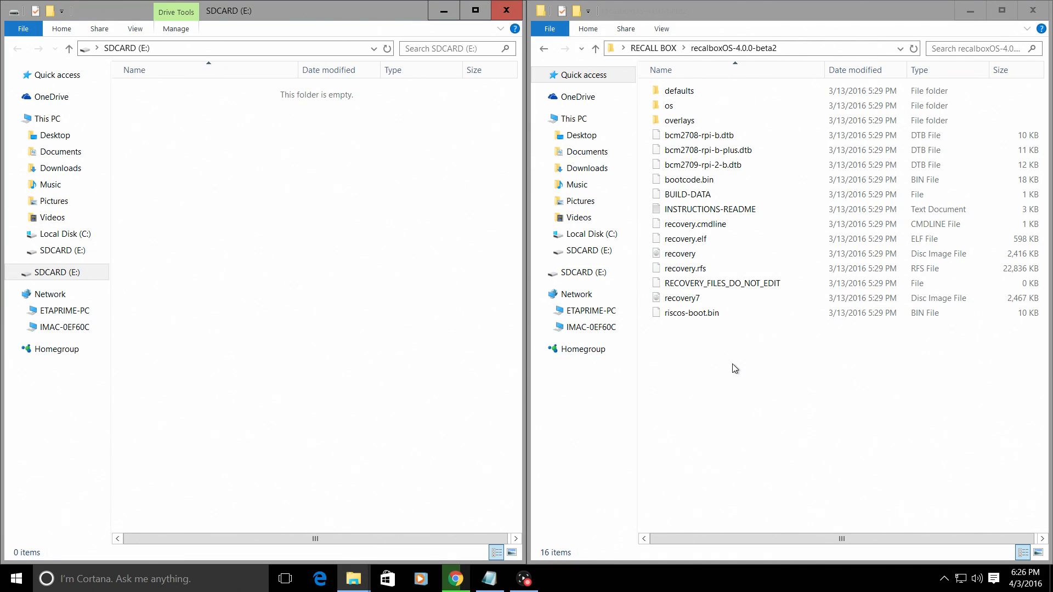
{"action": "key", "text": "ctrl+a"}
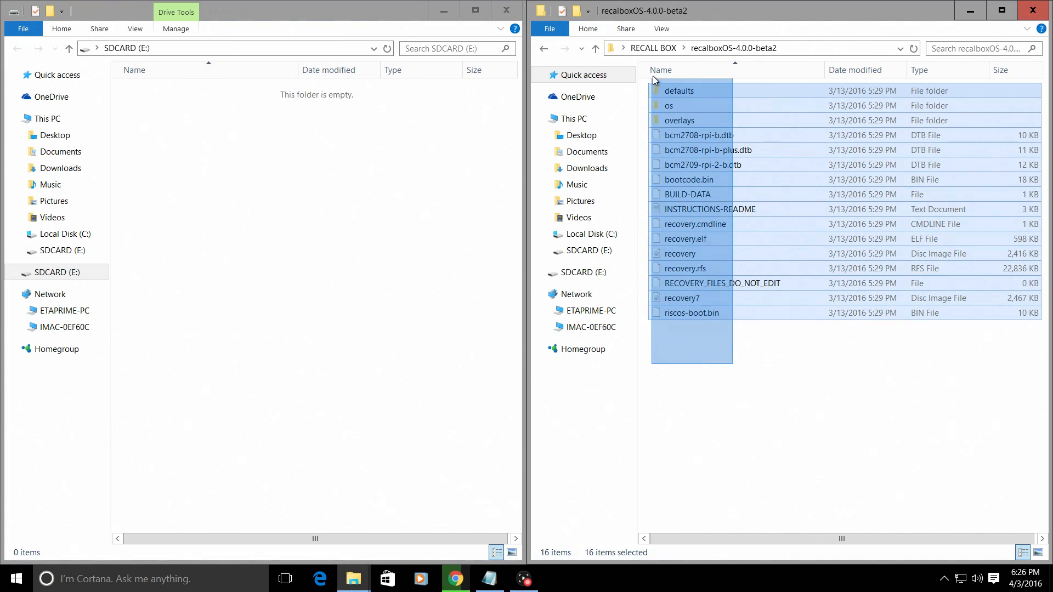
{"action": "mouse_move", "coordinate": [679, 91]}
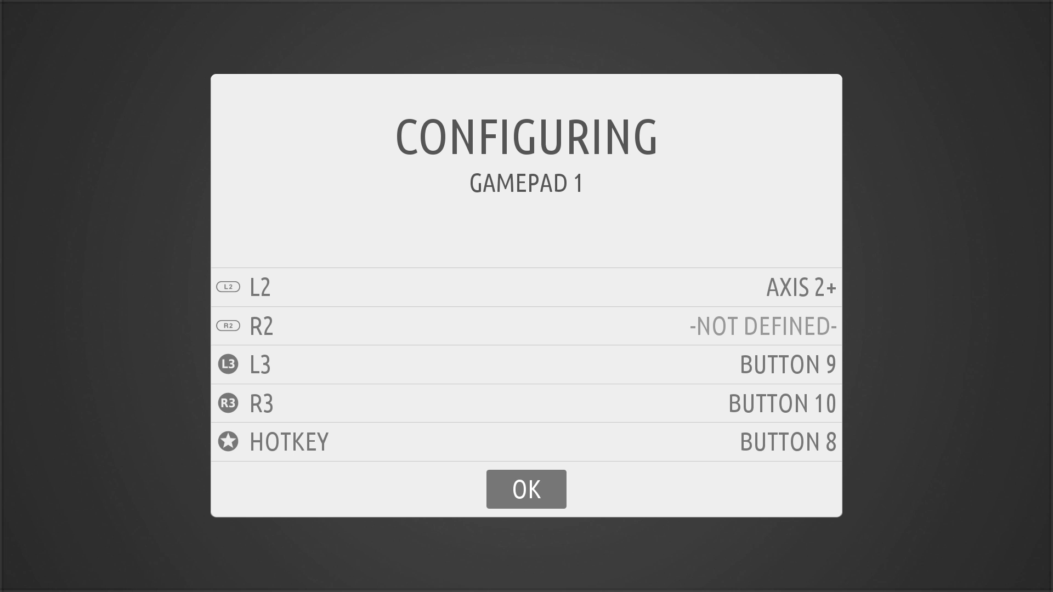
Accept the completed Gamepad 1 button mapping with OK
{"action": "left_click", "coordinate": [526, 489]}
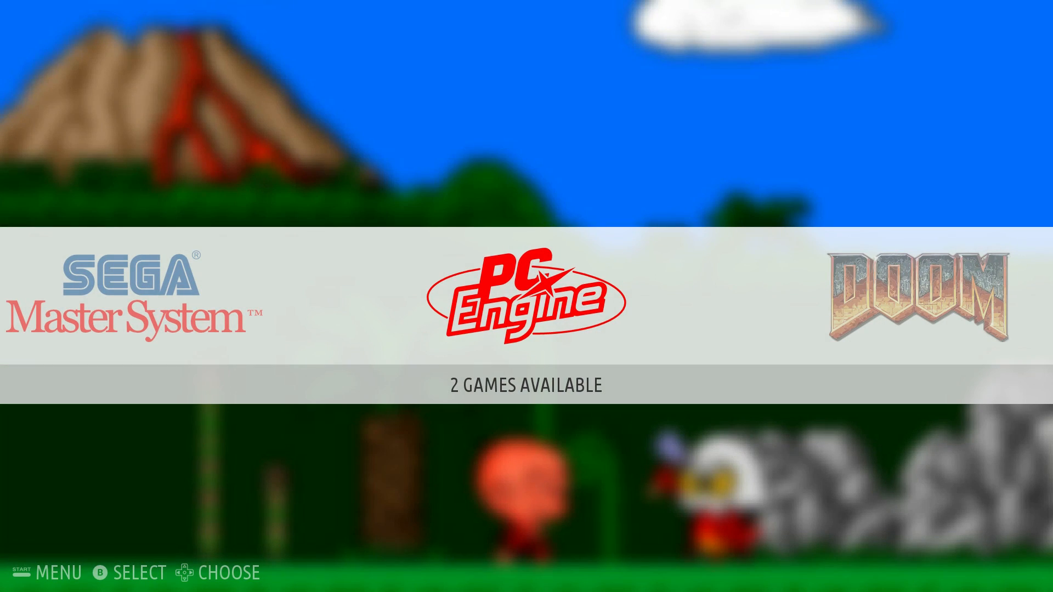
Scroll the system carousel right from PC Engine to Doom
{"action": "scroll", "scroll_direction": "right", "scroll_amount": 3}
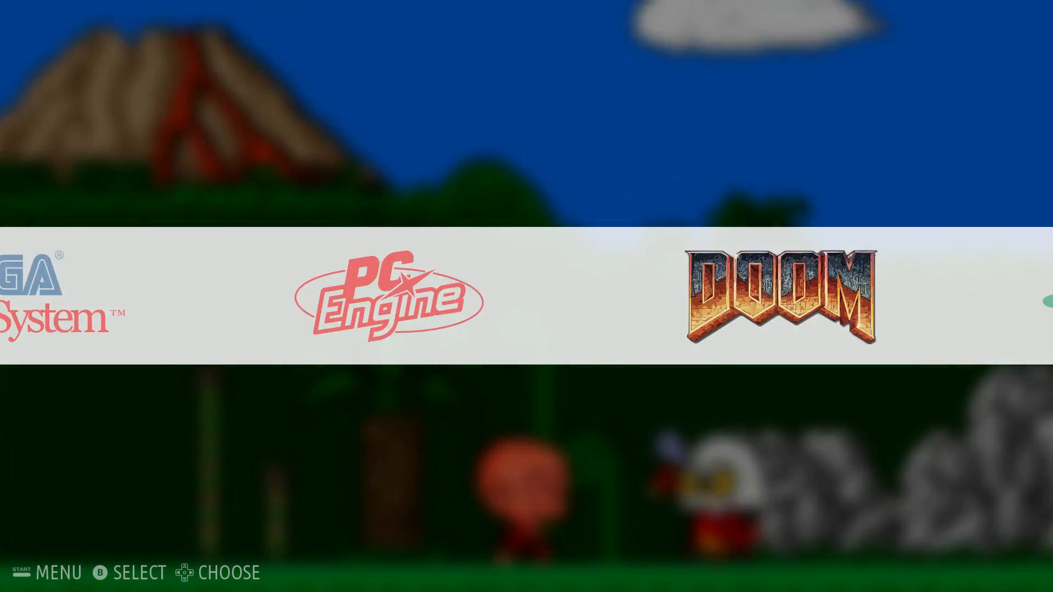
{"action": "scroll", "scroll_direction": "right", "scroll_amount": 3}
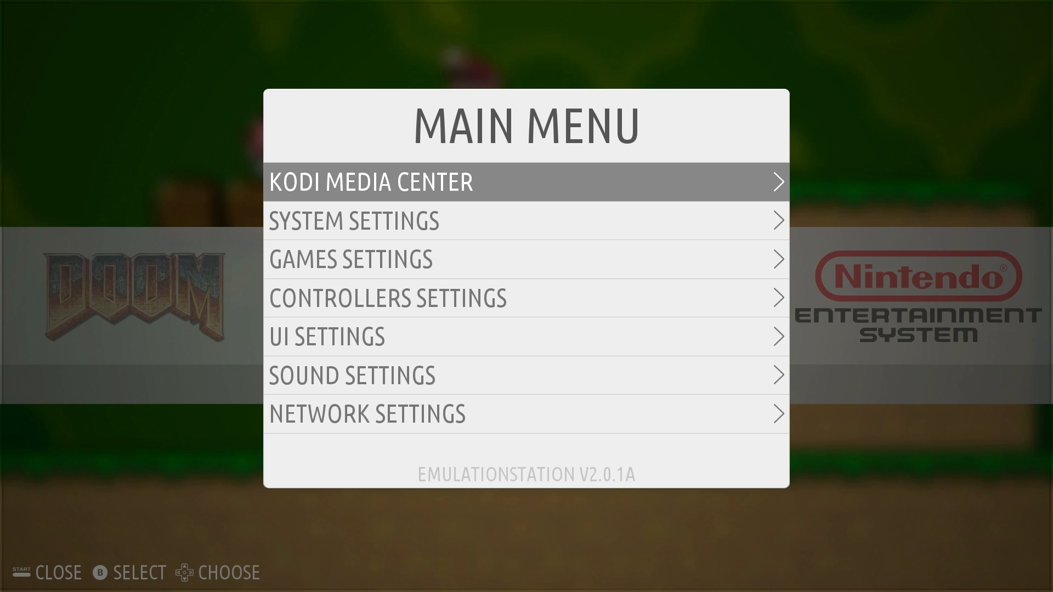
Open the Recalbox Main Menu and head toward Network Settings
{"action": "key", "text": "Escape"}
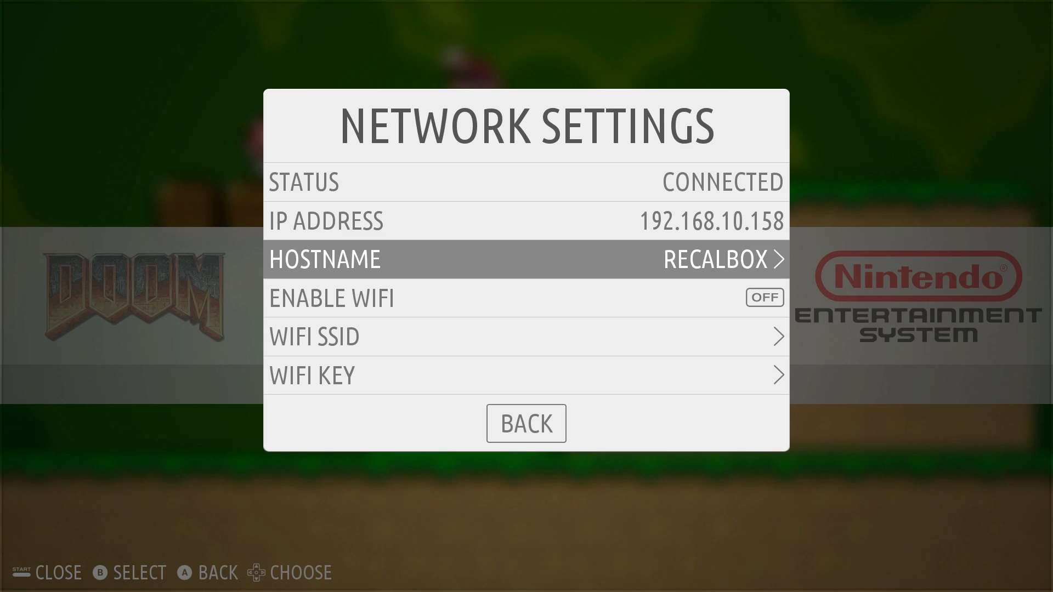
Read IP address 192.168.10.158 and hostname RECALBOX, then leave the menu
{"action": "key", "text": "Up"}
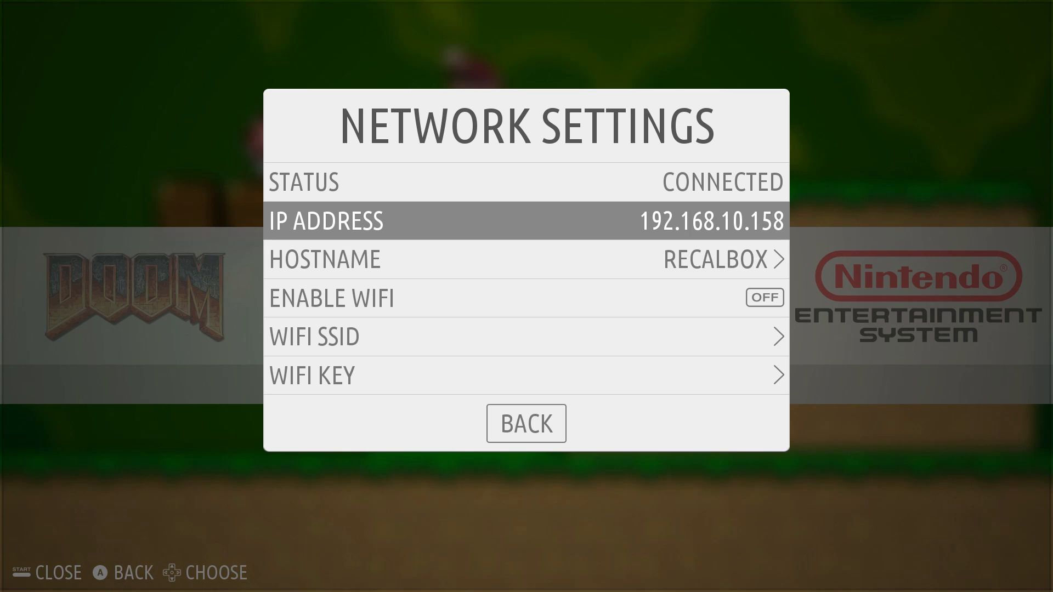
{"action": "key", "text": "Down"}
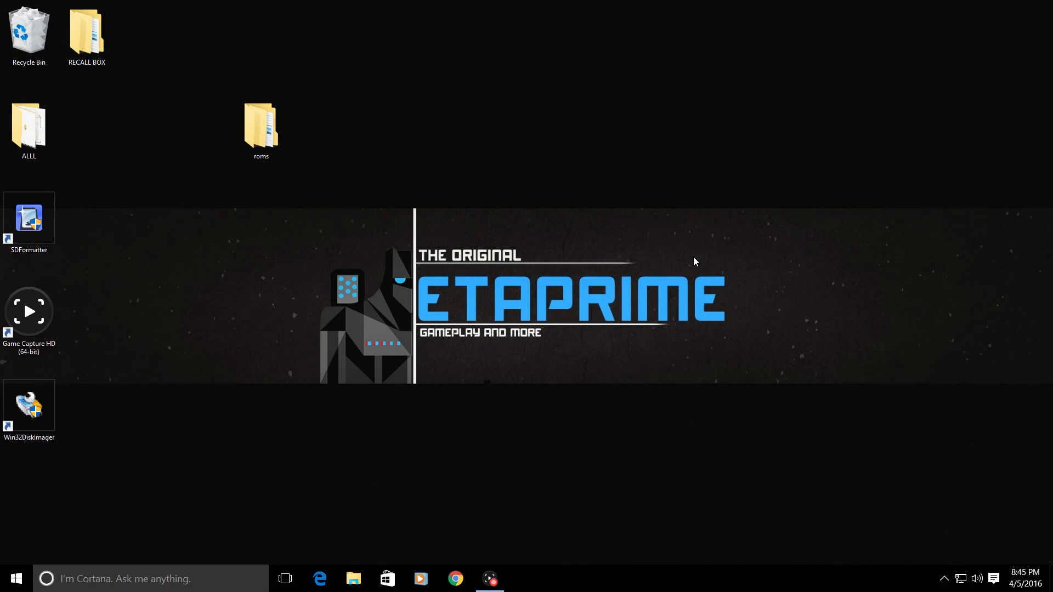
Check the desktop roms folder, then locate RECALBOX under Network in a maximized Explorer
{"action": "double_click", "coordinate": [260, 124]}
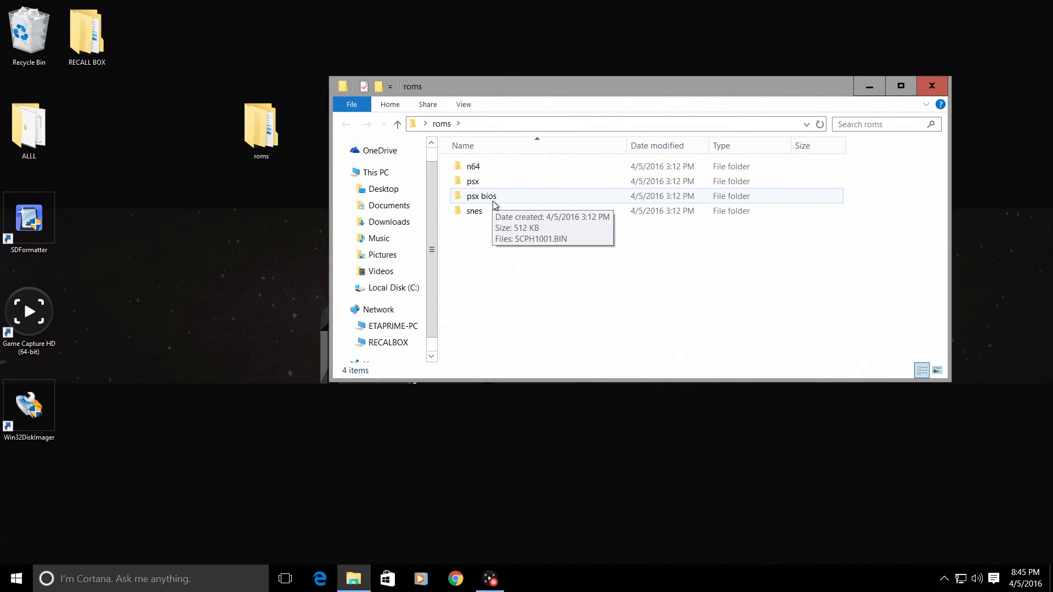
{"action": "left_click", "coordinate": [261, 127]}
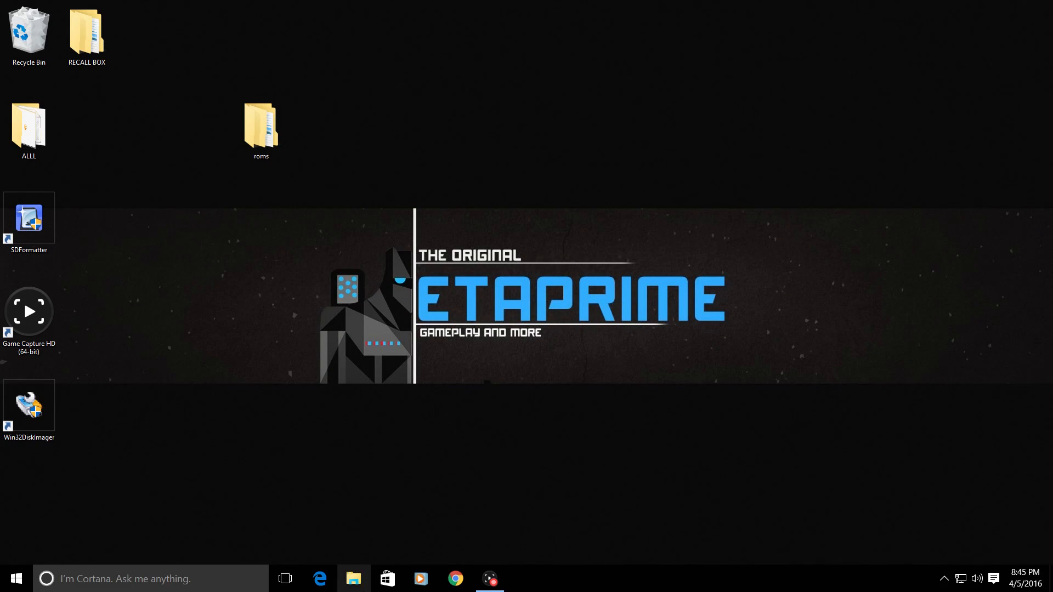
{"action": "left_click", "coordinate": [354, 578]}
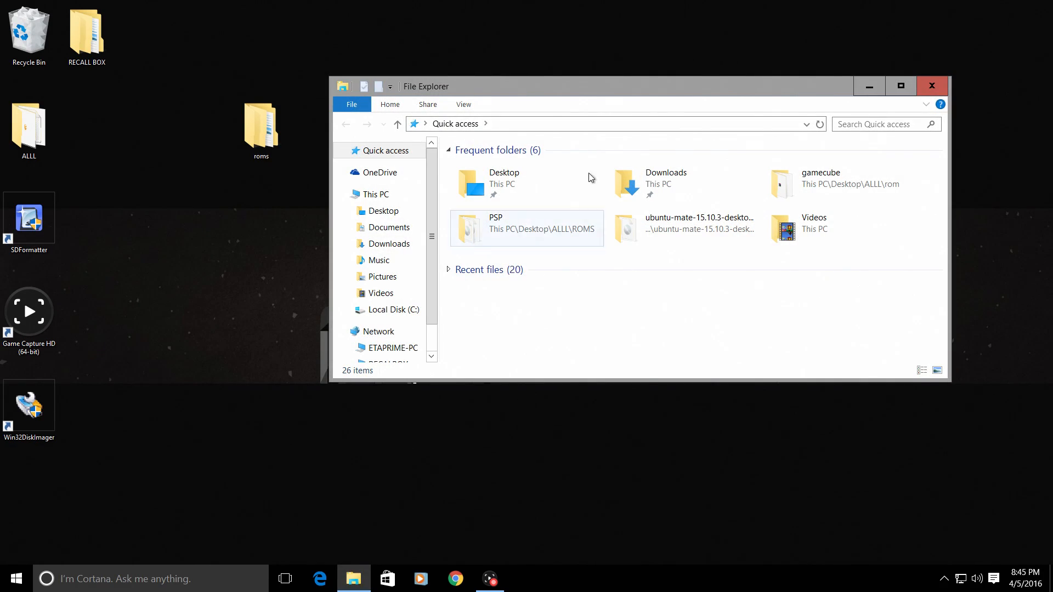
{"action": "left_click", "coordinate": [901, 86]}
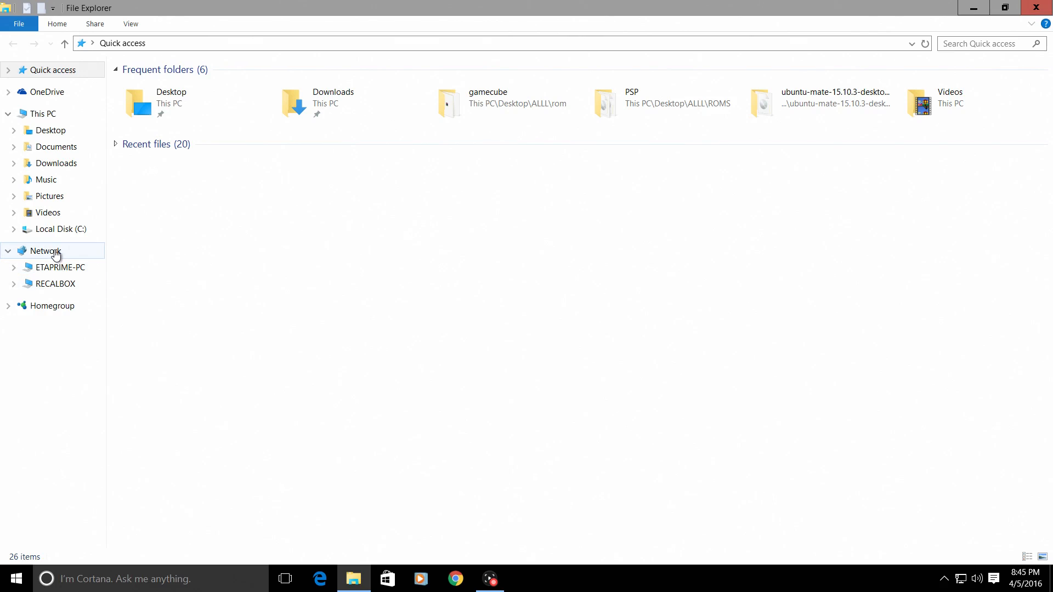
{"action": "left_click", "coordinate": [46, 250]}
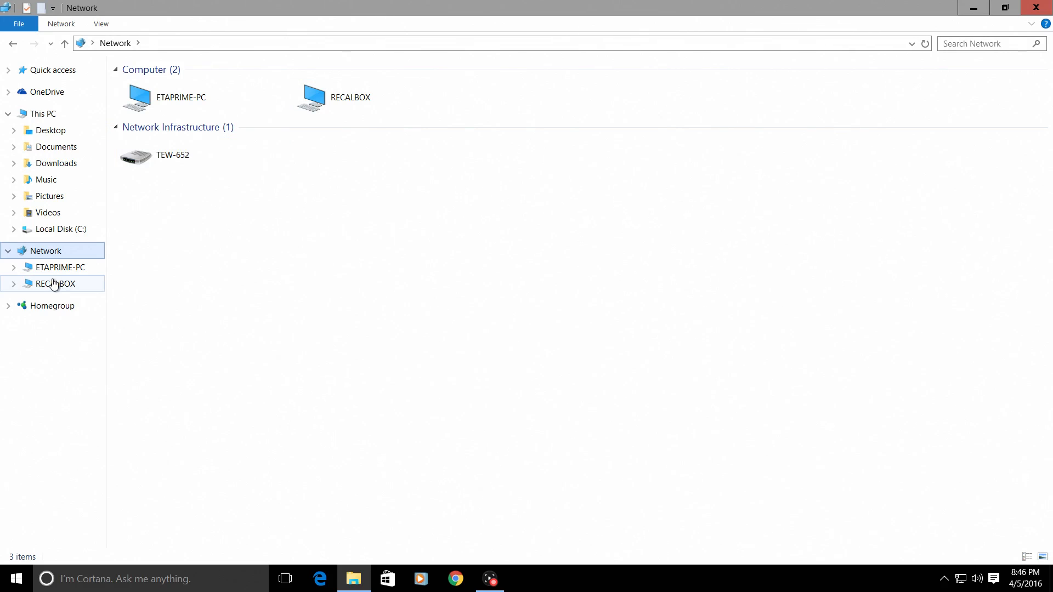
{"action": "left_click", "coordinate": [377, 97]}
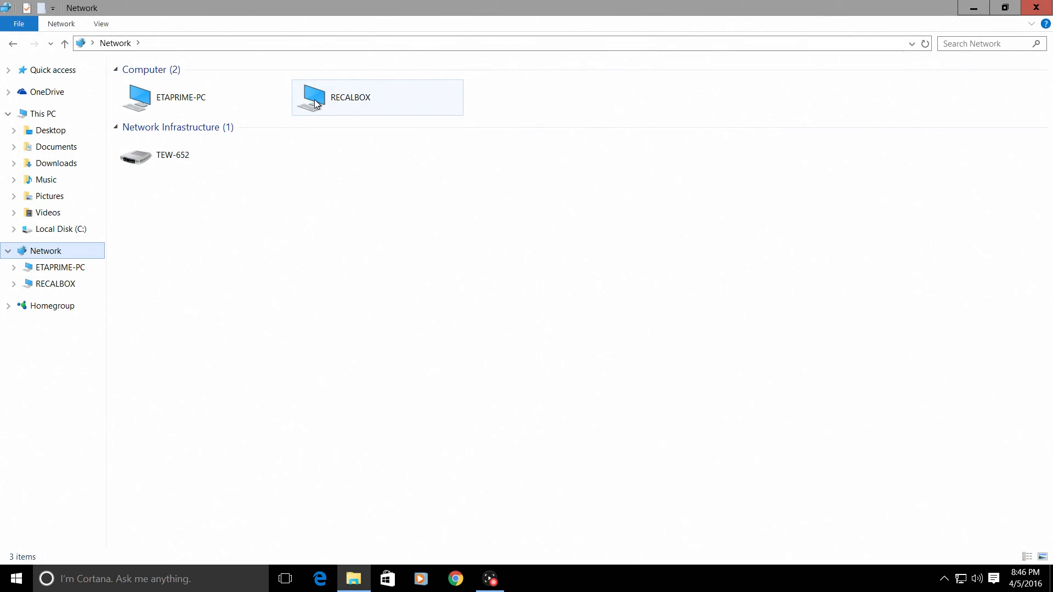
{"action": "left_click", "coordinate": [43, 113]}
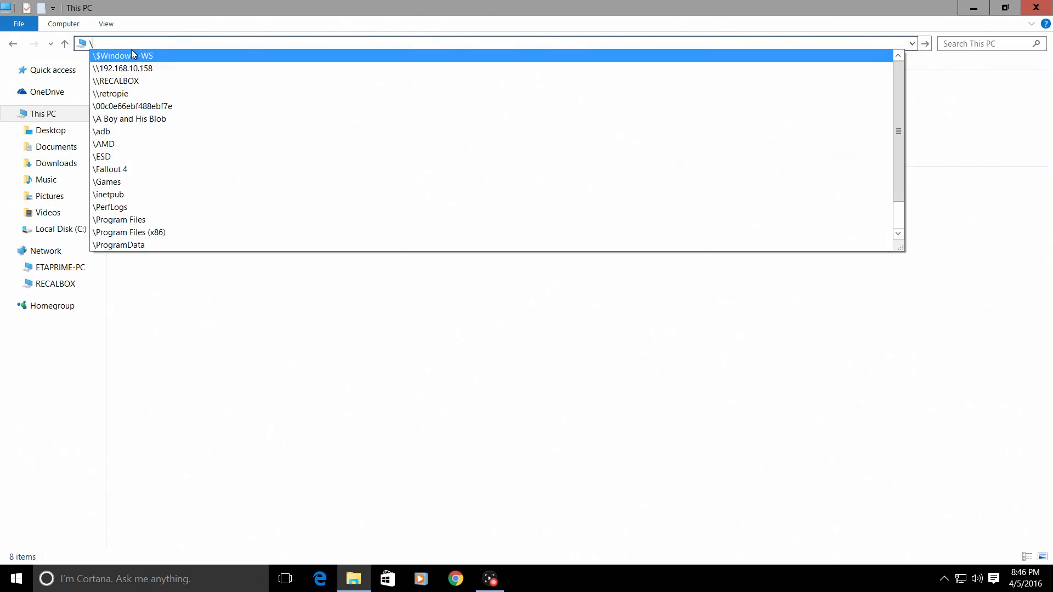
Browse to \\RECALBOX and open User data, then its bios folder
{"action": "type", "text": "\\R"}
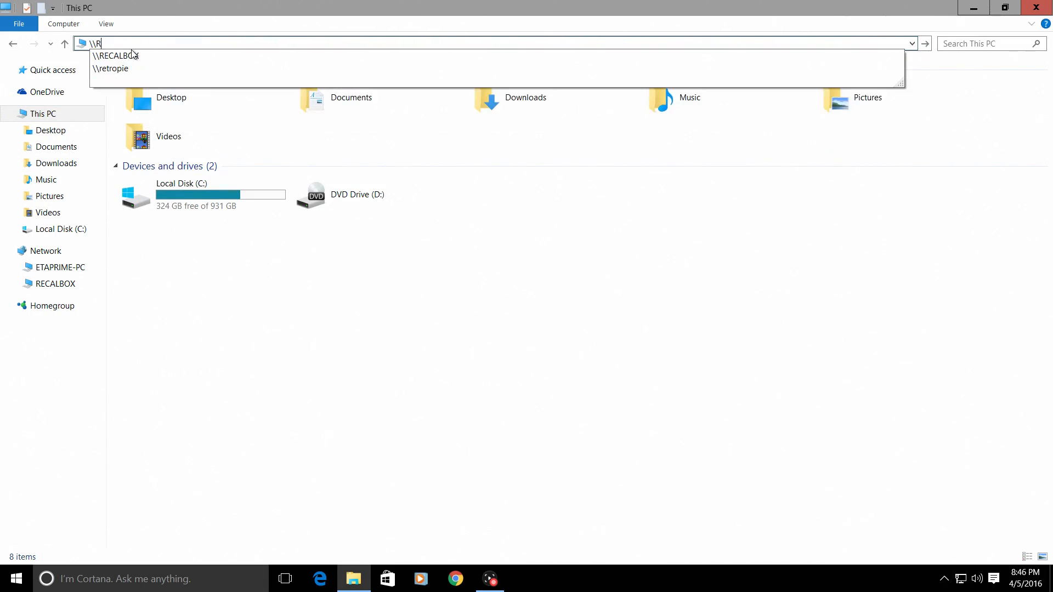
{"action": "type", "text": "ECALB"}
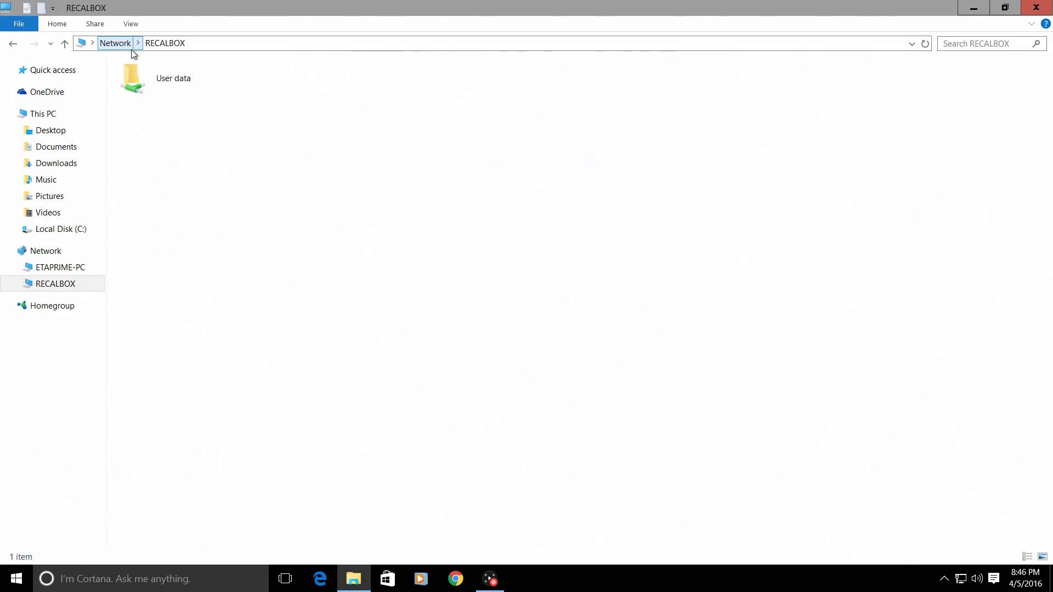
{"action": "left_click", "coordinate": [173, 78]}
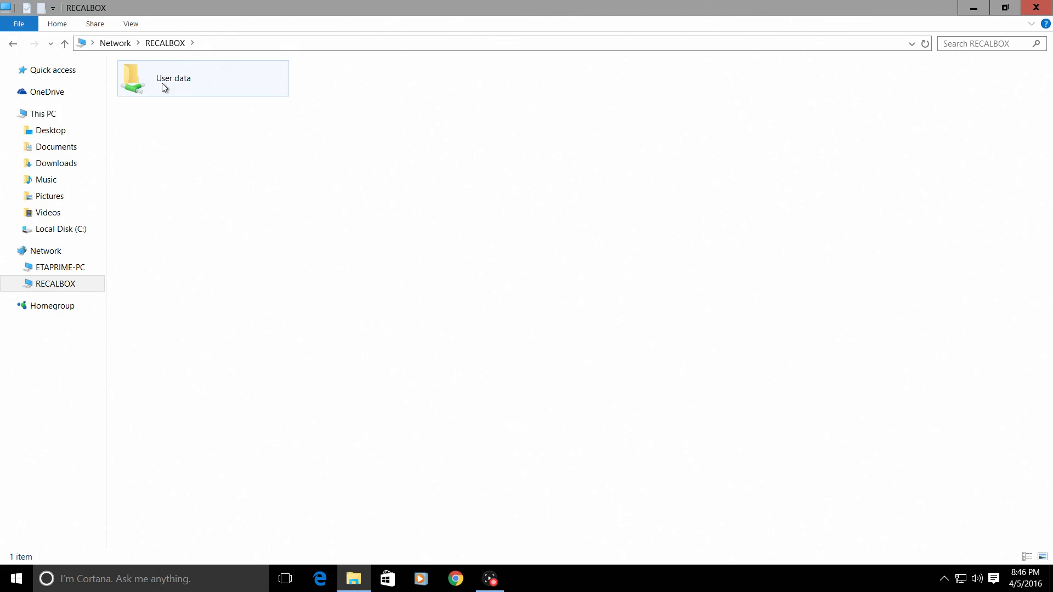
{"action": "double_click", "coordinate": [173, 78]}
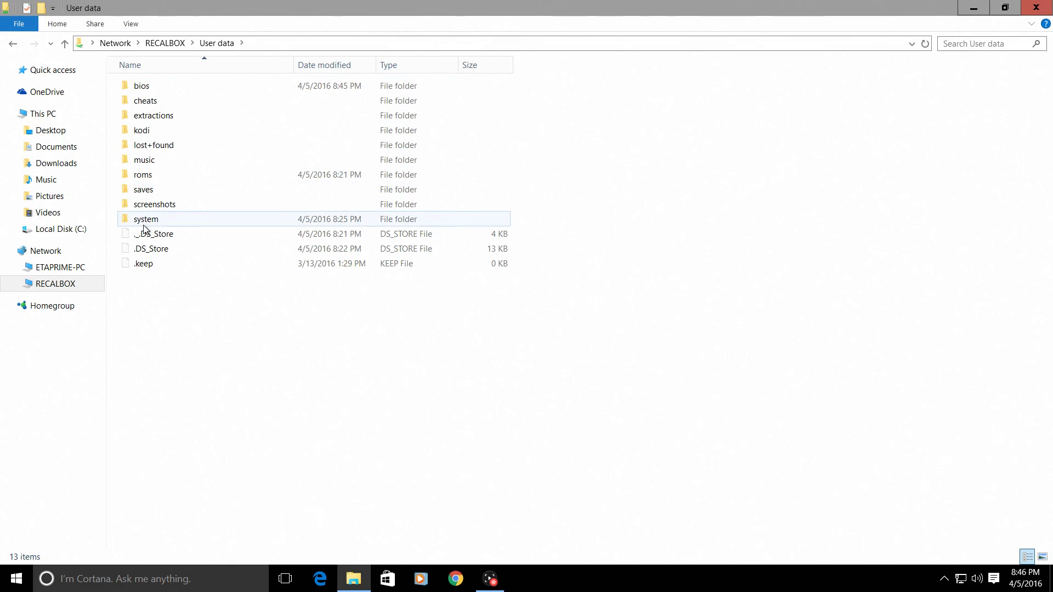
{"action": "left_click", "coordinate": [141, 129]}
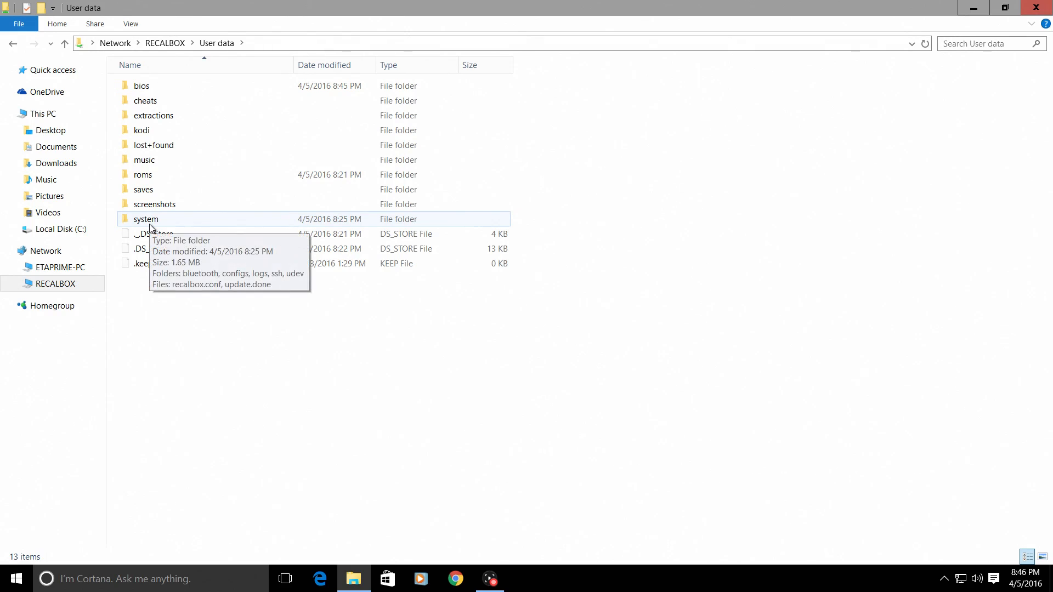
{"action": "double_click", "coordinate": [141, 86]}
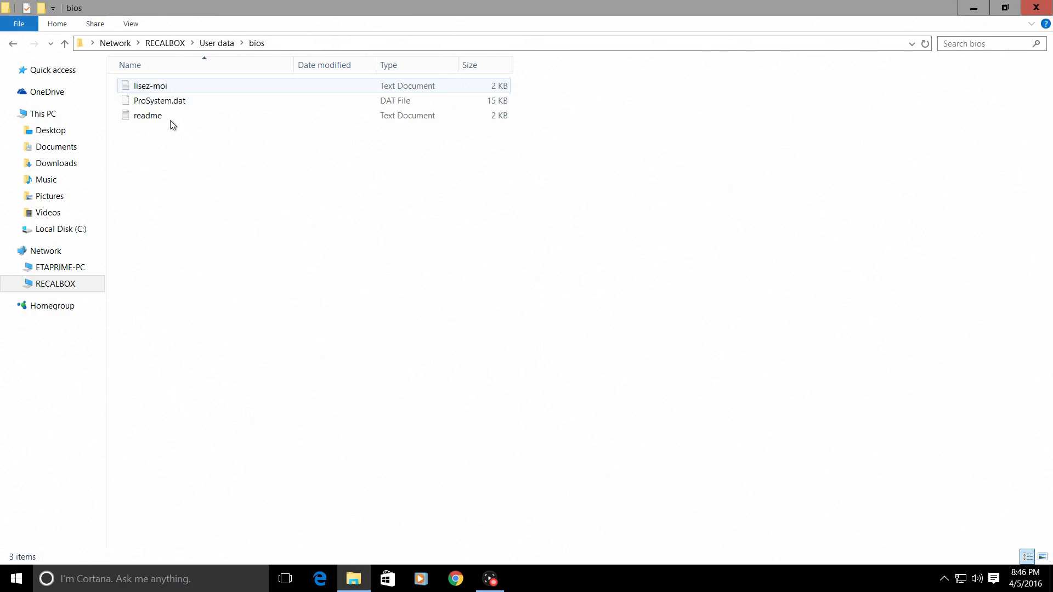
Go back from bios to User data and open the share's roms folder
{"action": "left_click", "coordinate": [423, 202]}
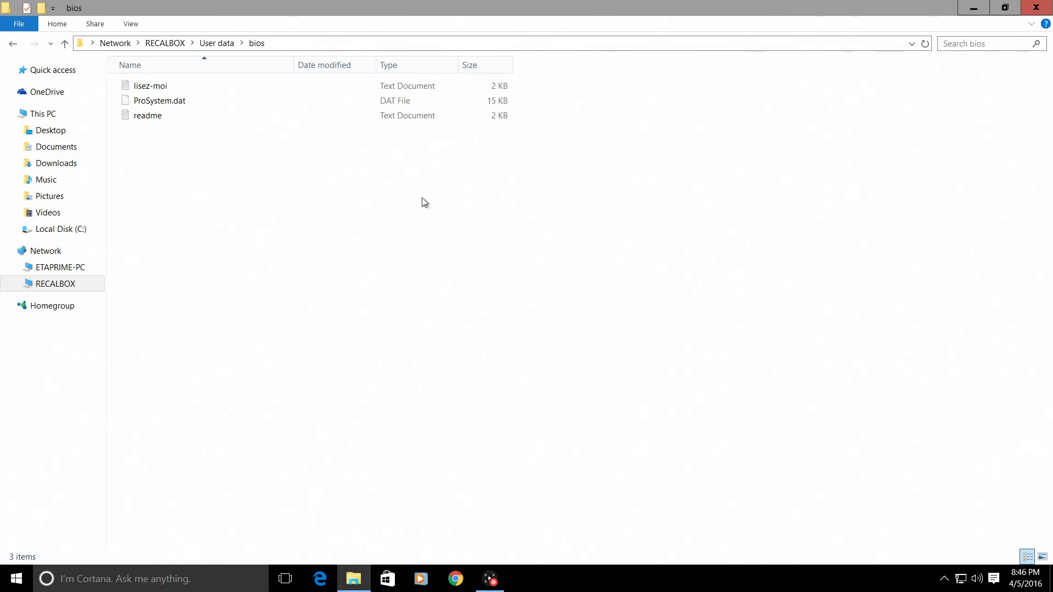
{"action": "left_click", "coordinate": [12, 43]}
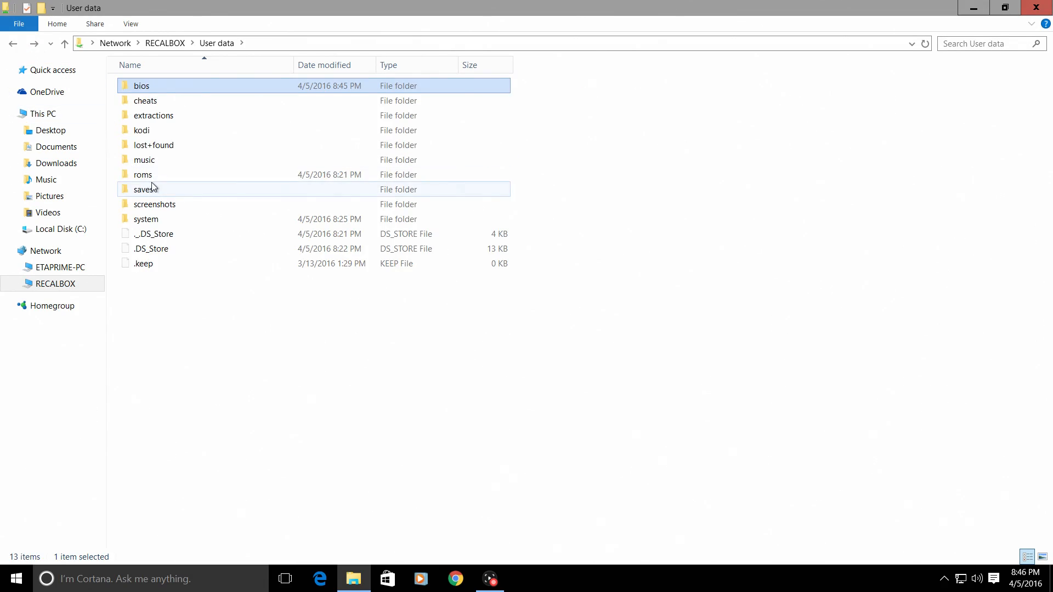
{"action": "double_click", "coordinate": [143, 174]}
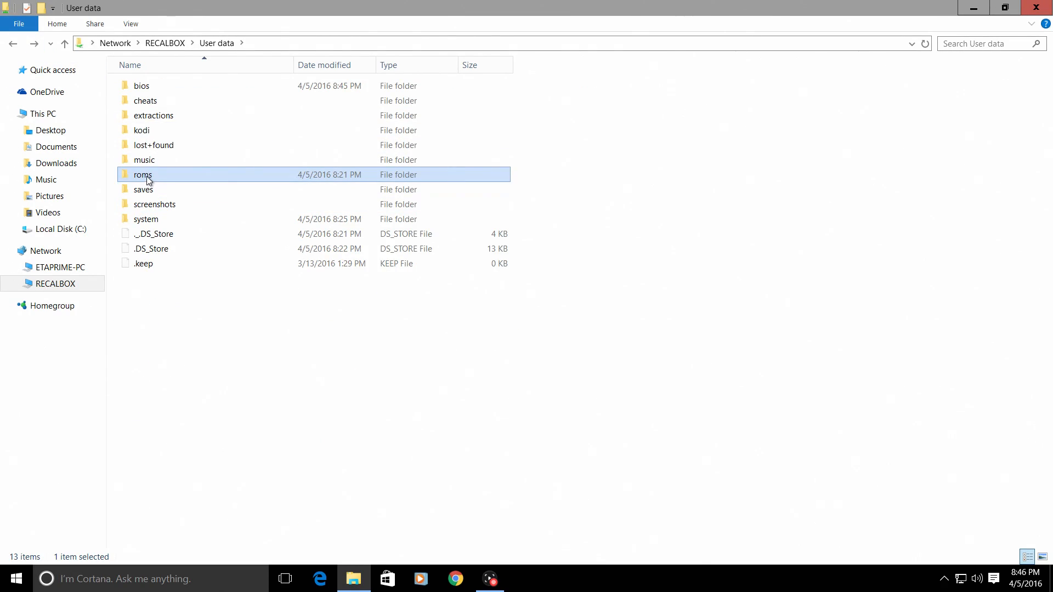
{"action": "double_click", "coordinate": [141, 175]}
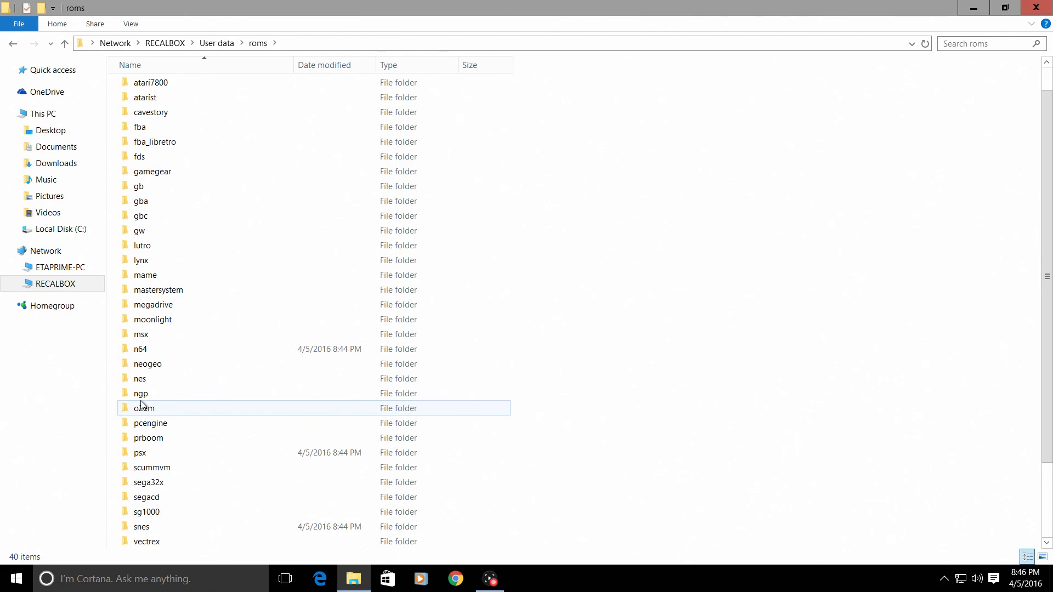
{"action": "double_click", "coordinate": [140, 349]}
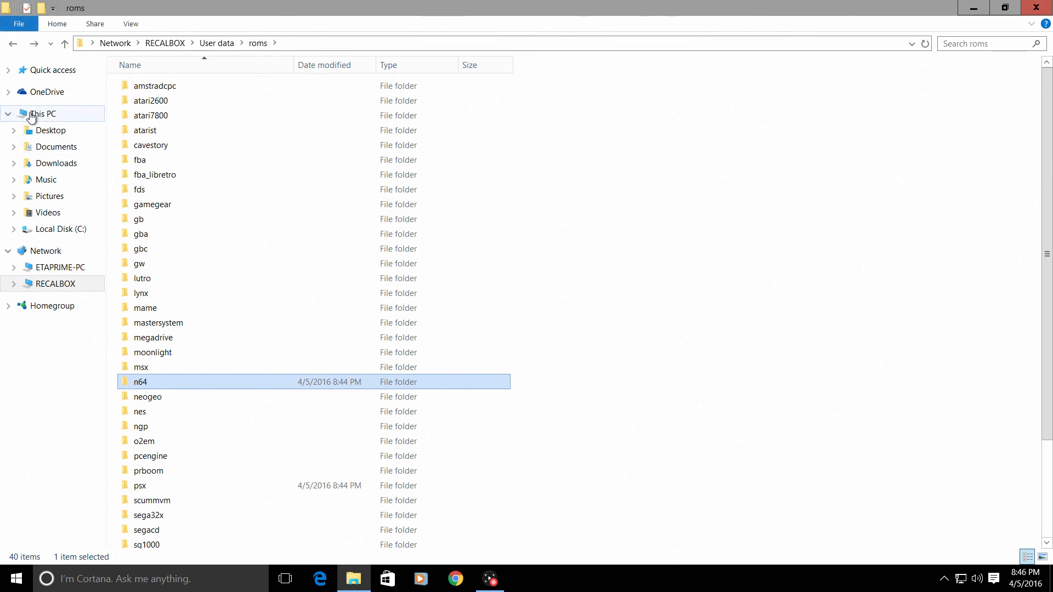
Show This PC's folders and drives and enter a backslash in the address bar
{"action": "left_click", "coordinate": [43, 114]}
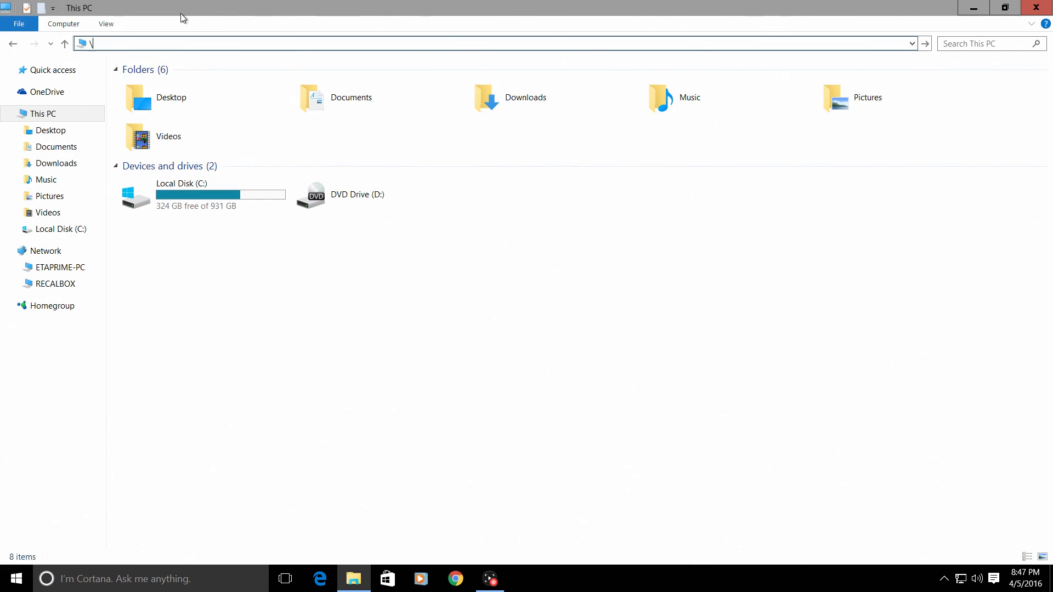
{"action": "type", "text": "\\"}
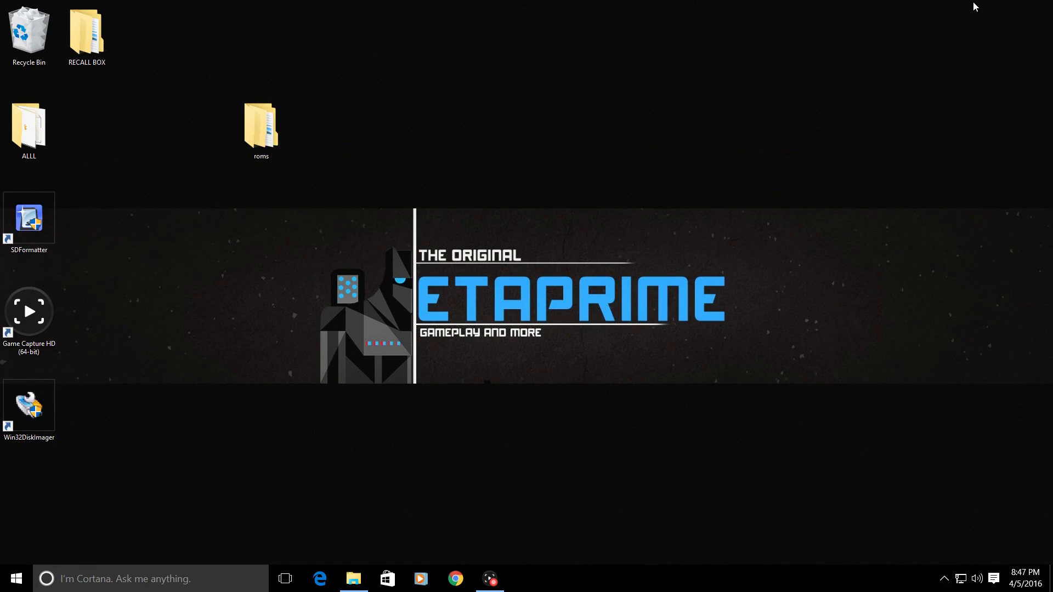
Switch to Chrome from the taskbar to reach Recalbox Manager at 192.168.10.158
{"action": "left_click", "coordinate": [490, 578]}
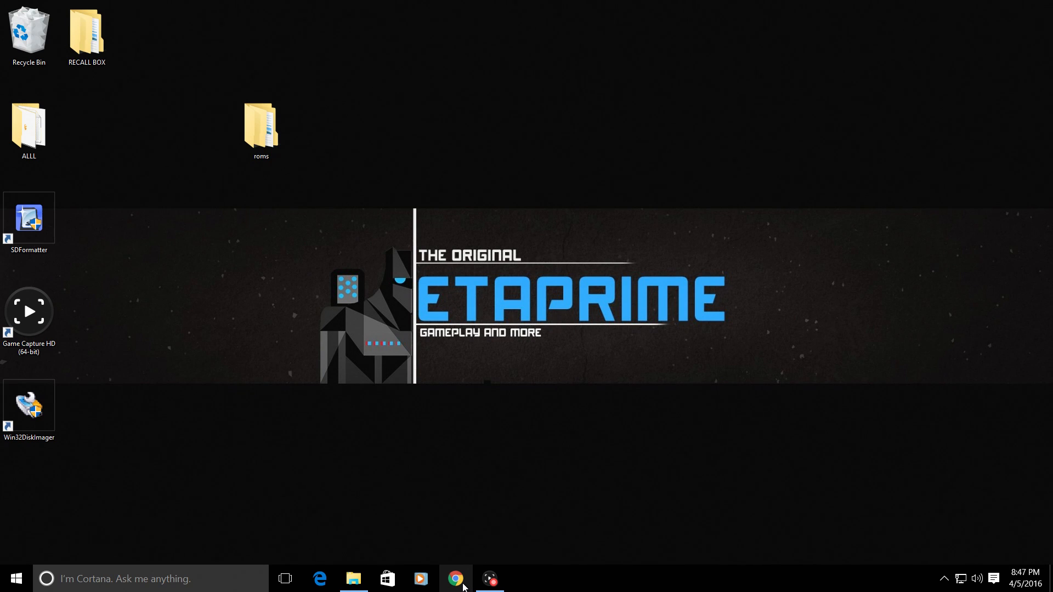
{"action": "left_click", "coordinate": [456, 578]}
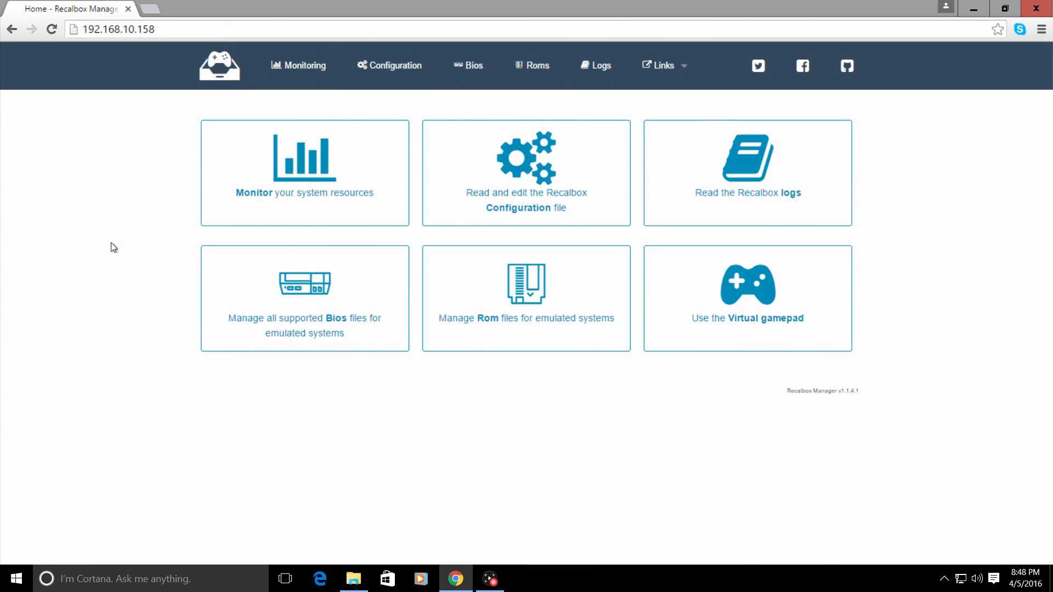
{"action": "mouse_move", "coordinate": [473, 392]}
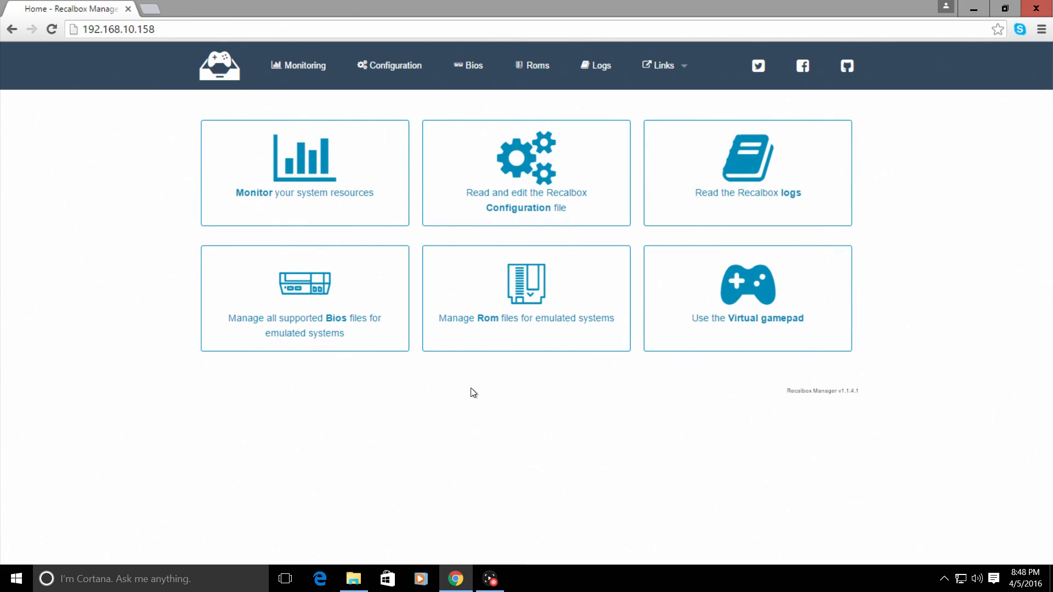
Review CPU, memory, temperature and file system stats, then list the 38 ROM systems
{"action": "left_click", "coordinate": [303, 173]}
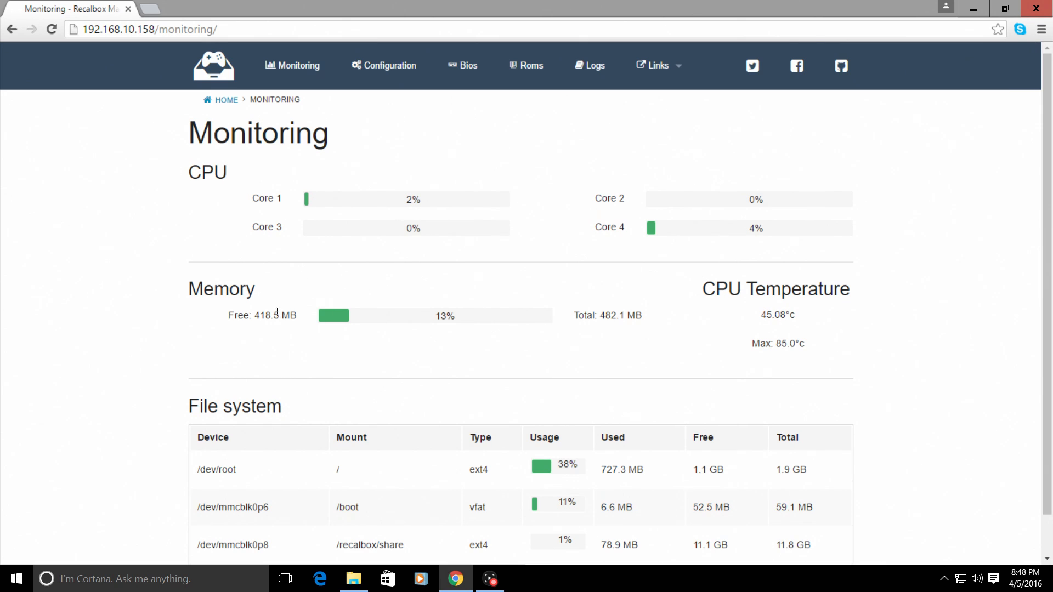
{"action": "scroll", "scroll_direction": "down", "scroll_amount": 3}
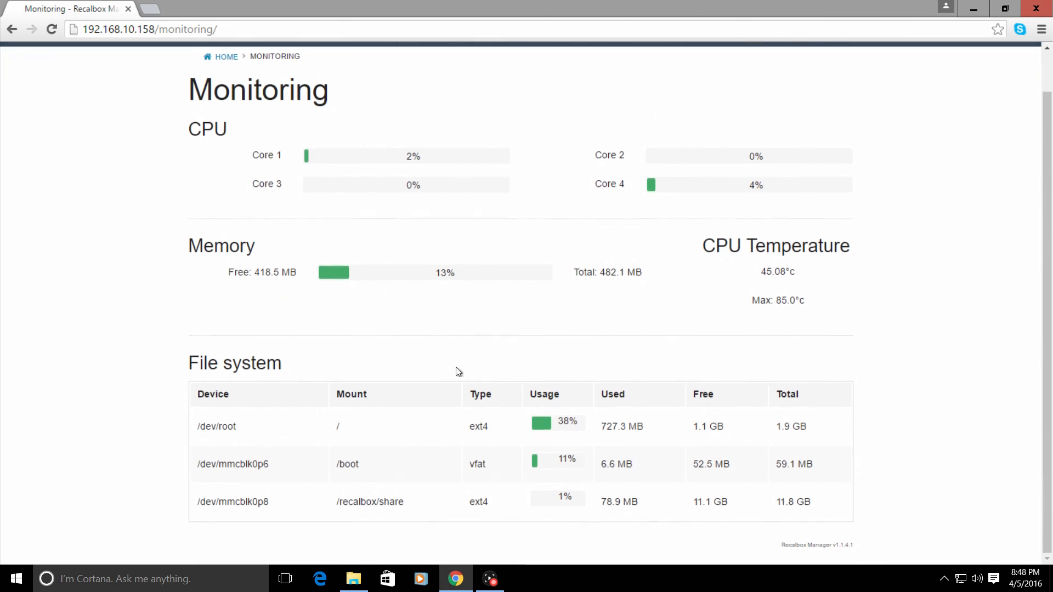
{"action": "mouse_move", "coordinate": [704, 353]}
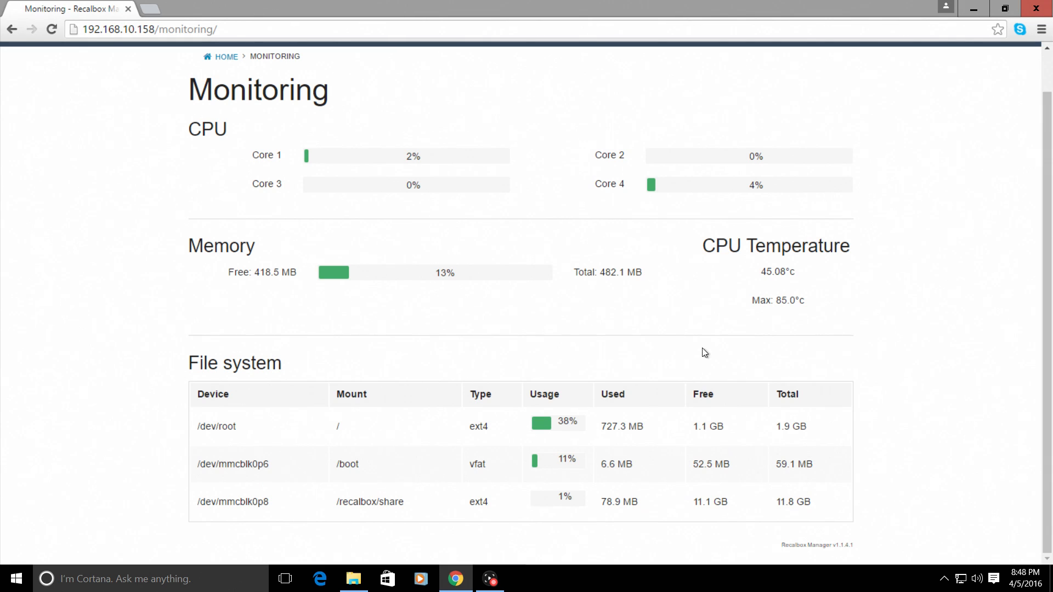
{"action": "mouse_move", "coordinate": [805, 263]}
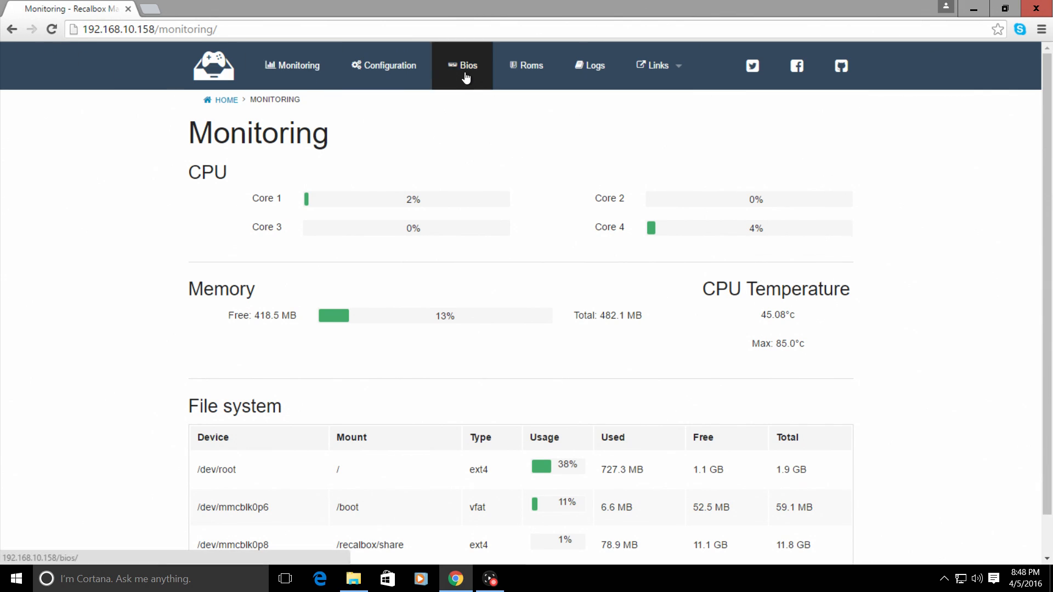
{"action": "left_click", "coordinate": [531, 65]}
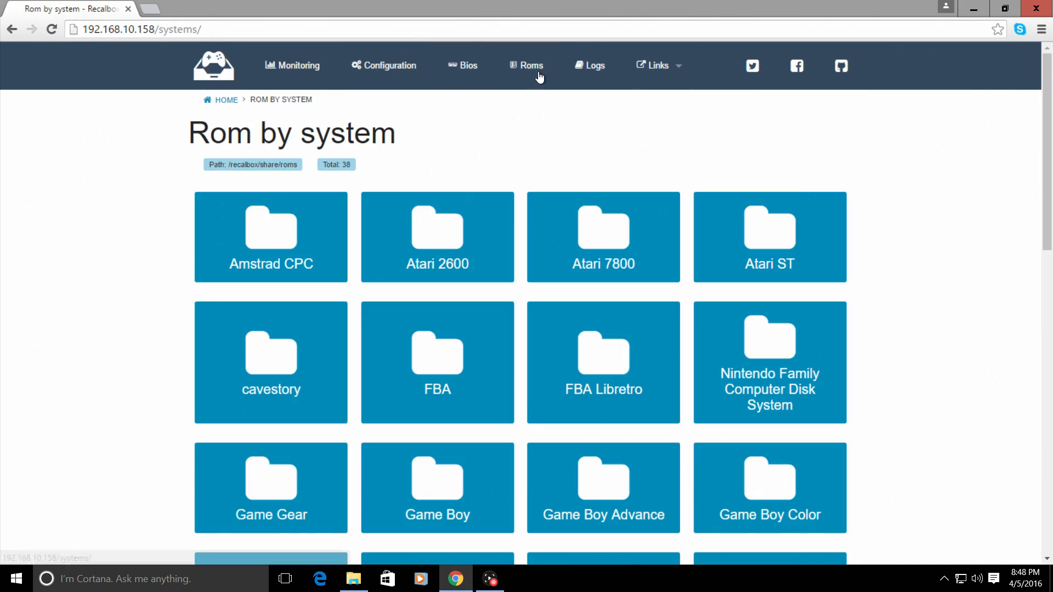
Scroll Recalbox Manager's Rom by system list beside the local roms folder
{"action": "left_click", "coordinate": [462, 65]}
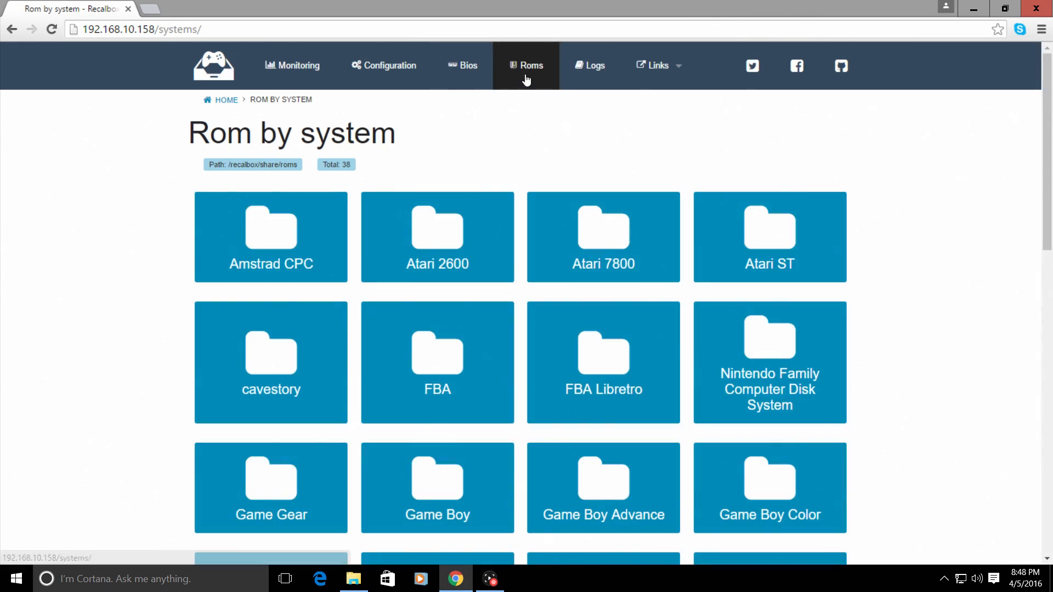
{"action": "mouse_move", "coordinate": [850, 334]}
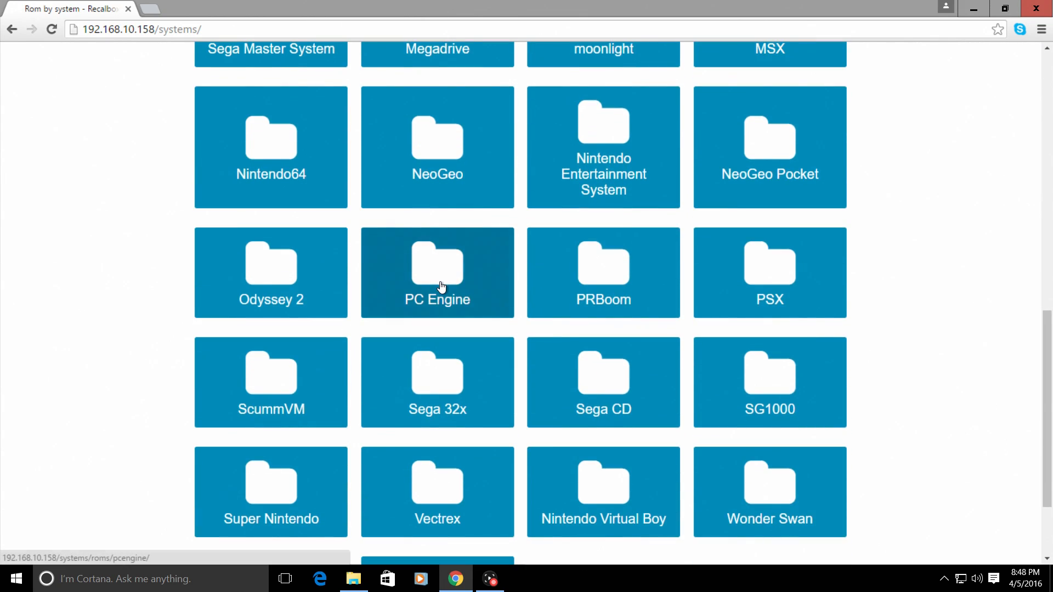
{"action": "scroll", "scroll_direction": "down", "scroll_amount": 3}
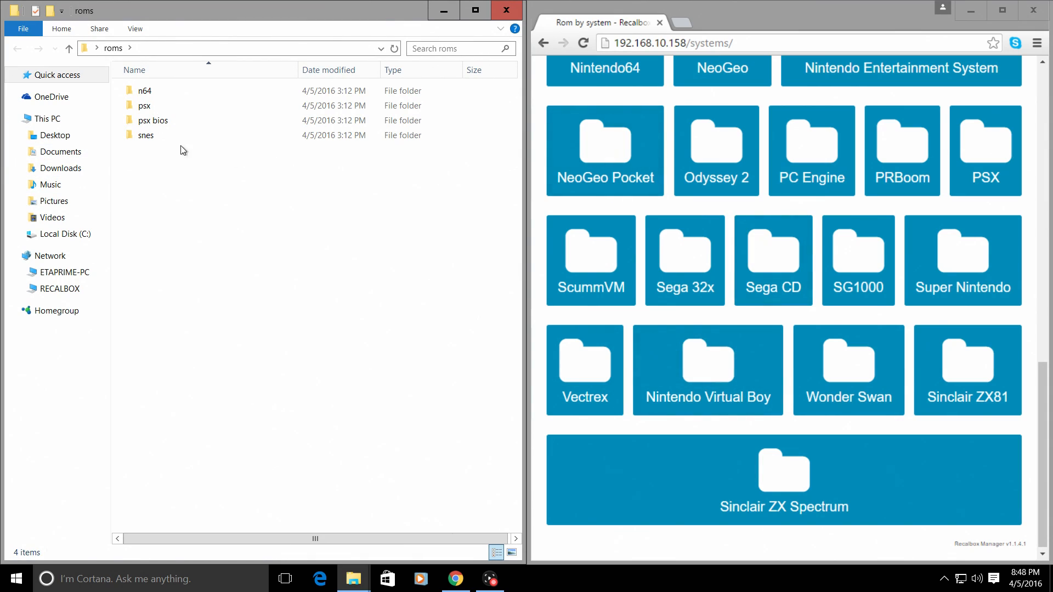
Upload the local snes ROMs to the Super Nintendo page, then open the Bios page
{"action": "double_click", "coordinate": [146, 135]}
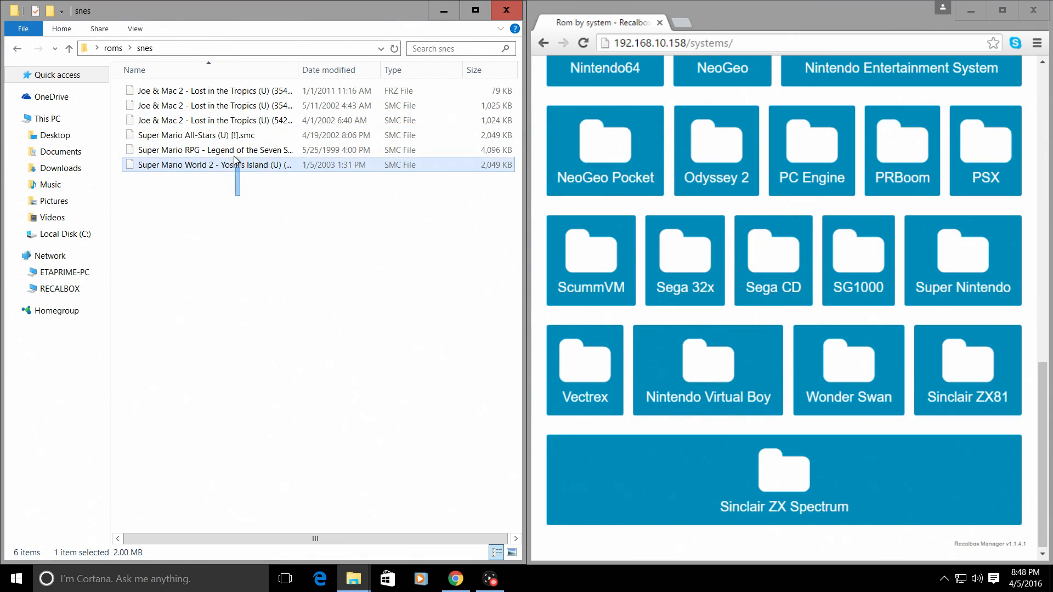
{"action": "right_click", "coordinate": [208, 165]}
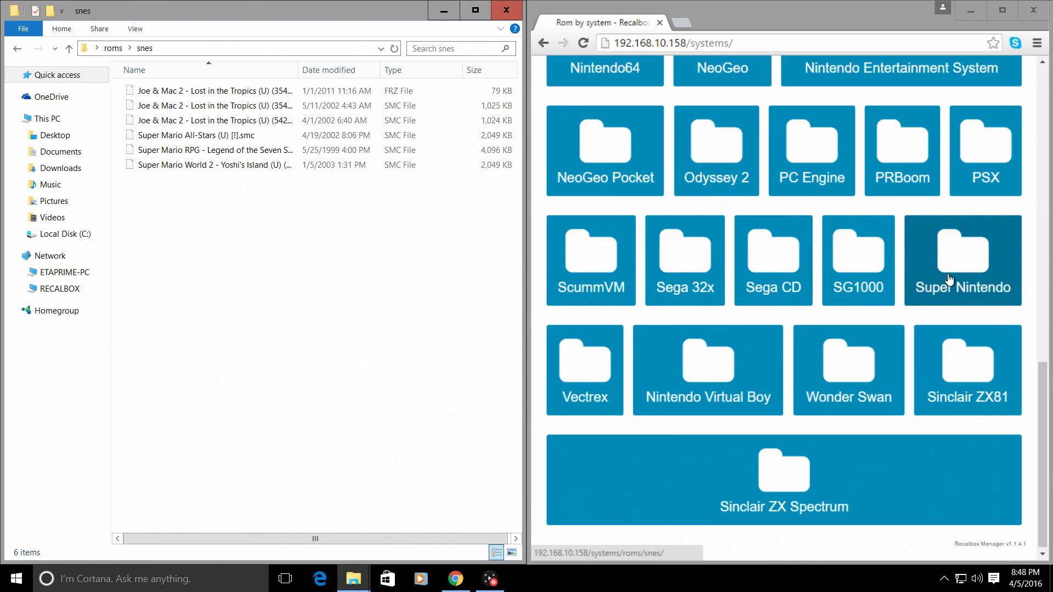
{"action": "left_click", "coordinate": [962, 261]}
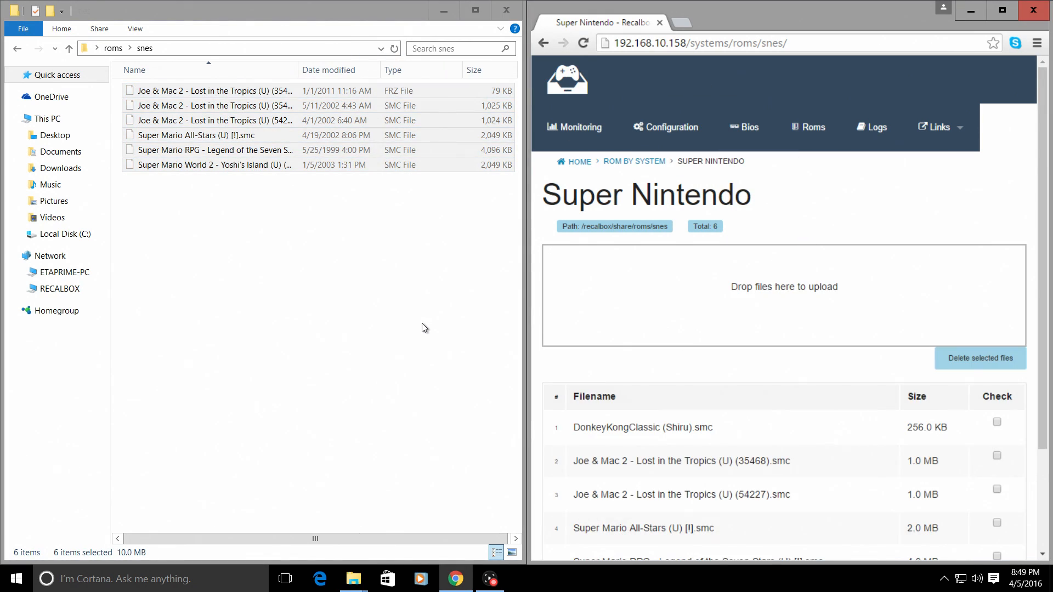
{"action": "mouse_move", "coordinate": [794, 170]}
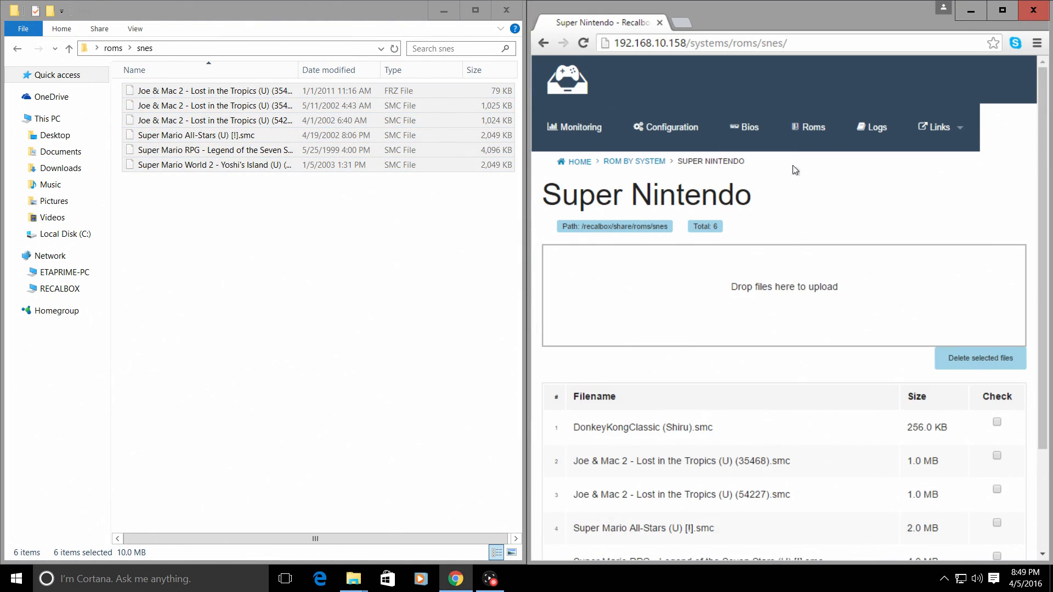
{"action": "left_click", "coordinate": [743, 127]}
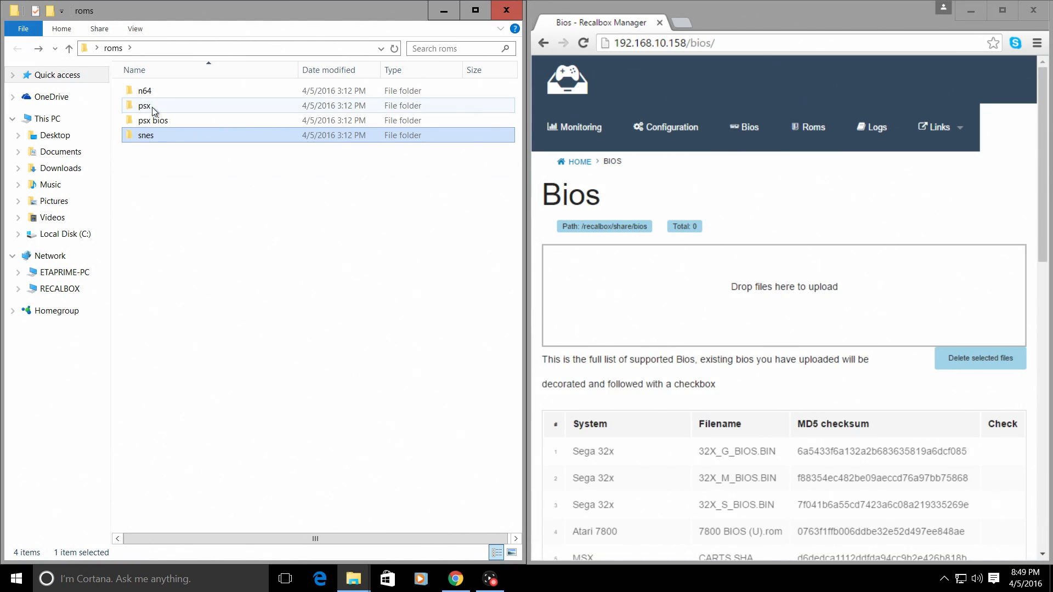
Open the local psx bios folder and maximize Chrome for the SCPH1001.BIN upload
{"action": "double_click", "coordinate": [153, 120]}
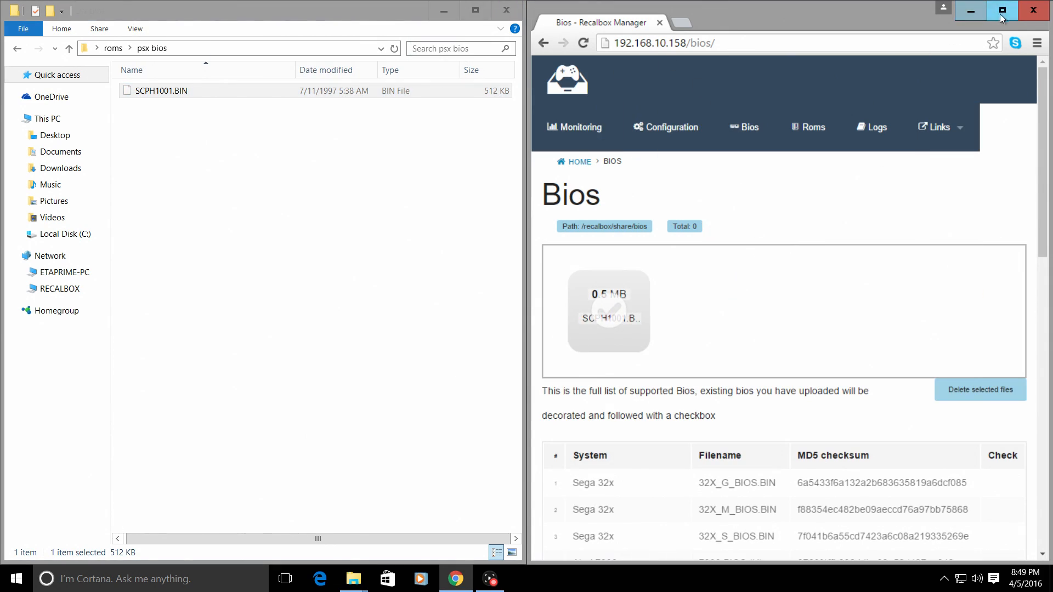
{"action": "left_click", "coordinate": [1001, 10]}
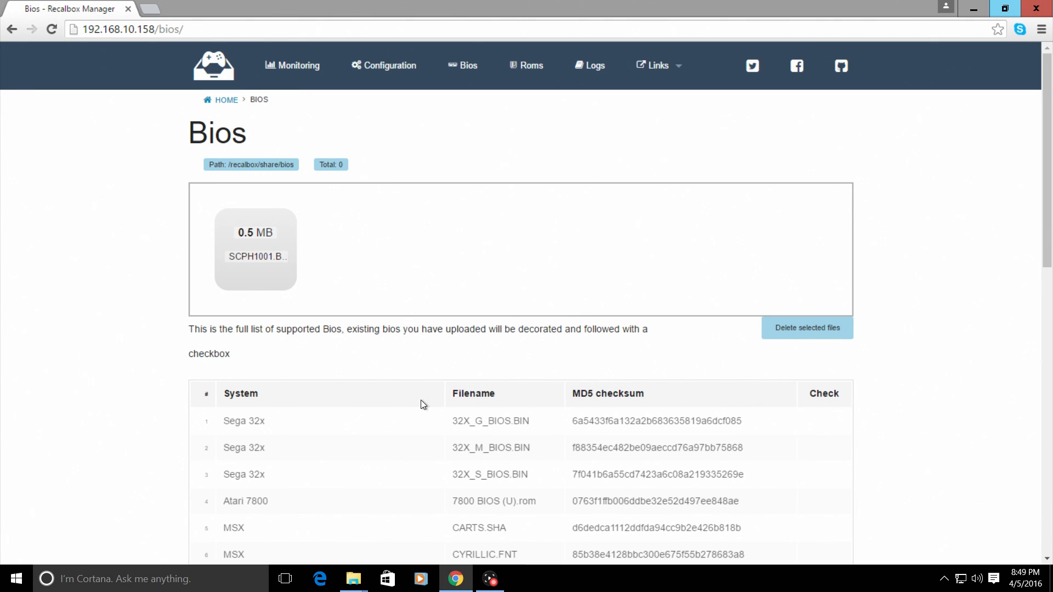
{"action": "mouse_move", "coordinate": [535, 165]}
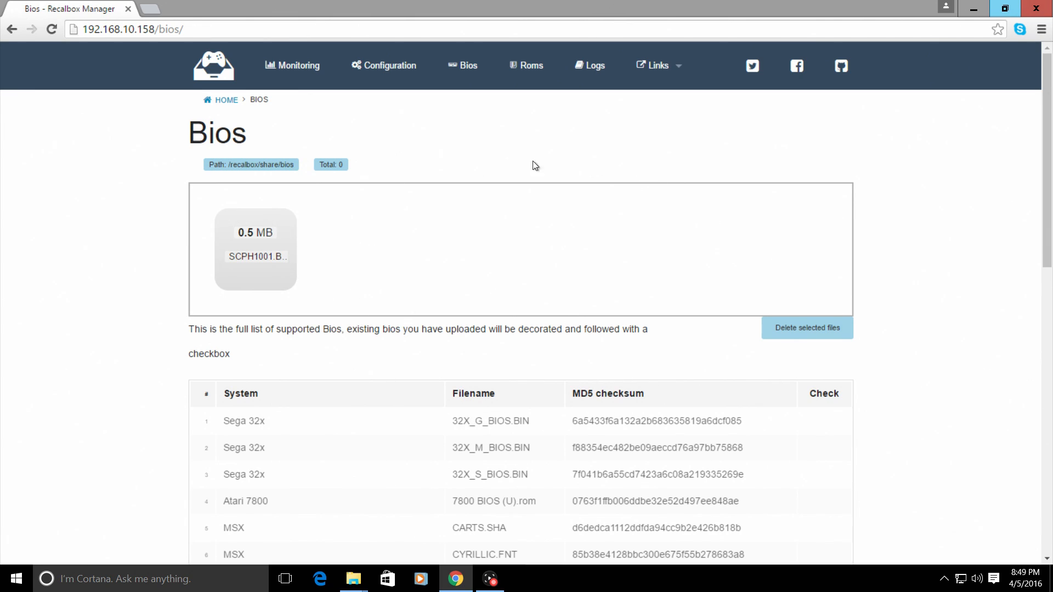
{"action": "mouse_move", "coordinate": [518, 149]}
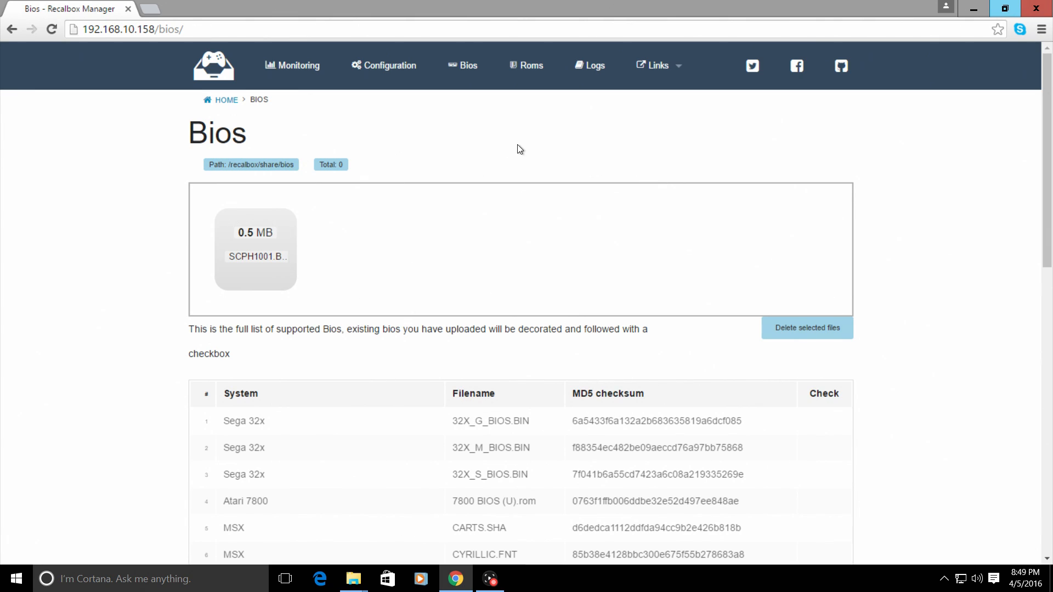
{"action": "mouse_move", "coordinate": [423, 259]}
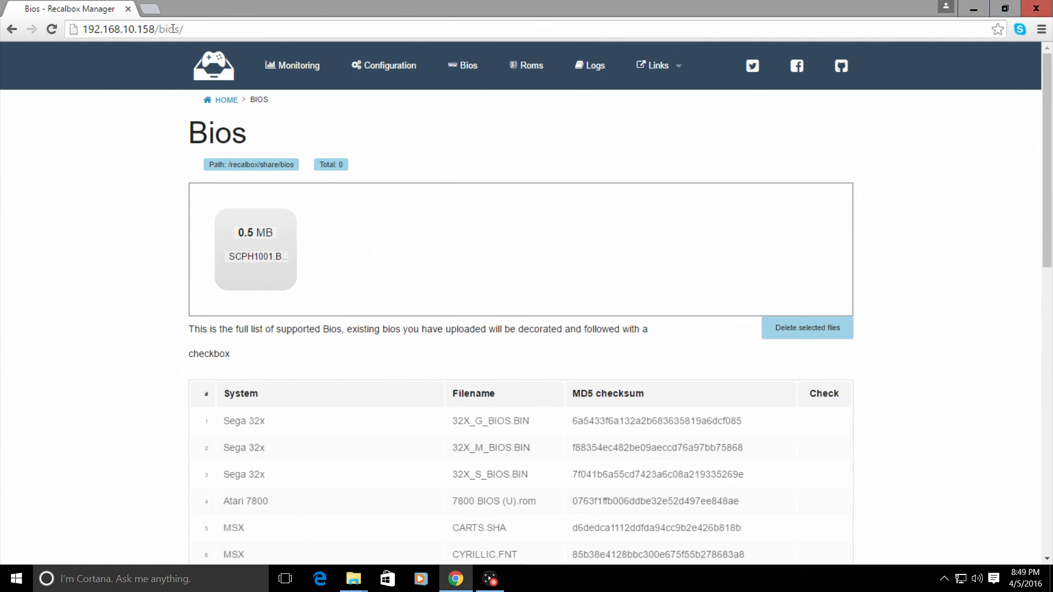
{"action": "mouse_move", "coordinate": [352, 578]}
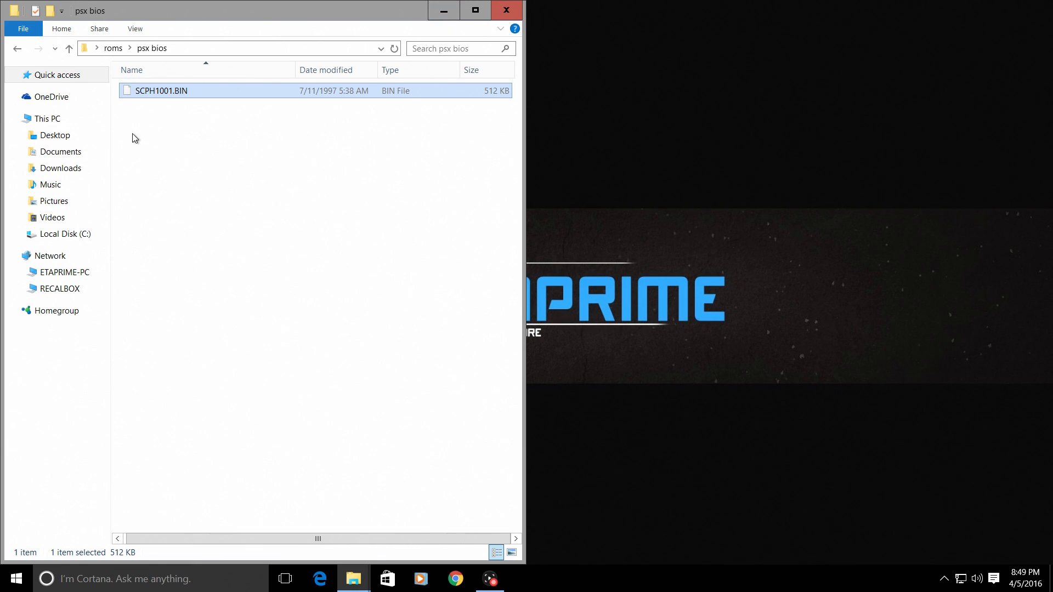
Open the share's roms\psx folder and the local roms\psx\Bloody Roar II folder
{"action": "left_click", "coordinate": [59, 288]}
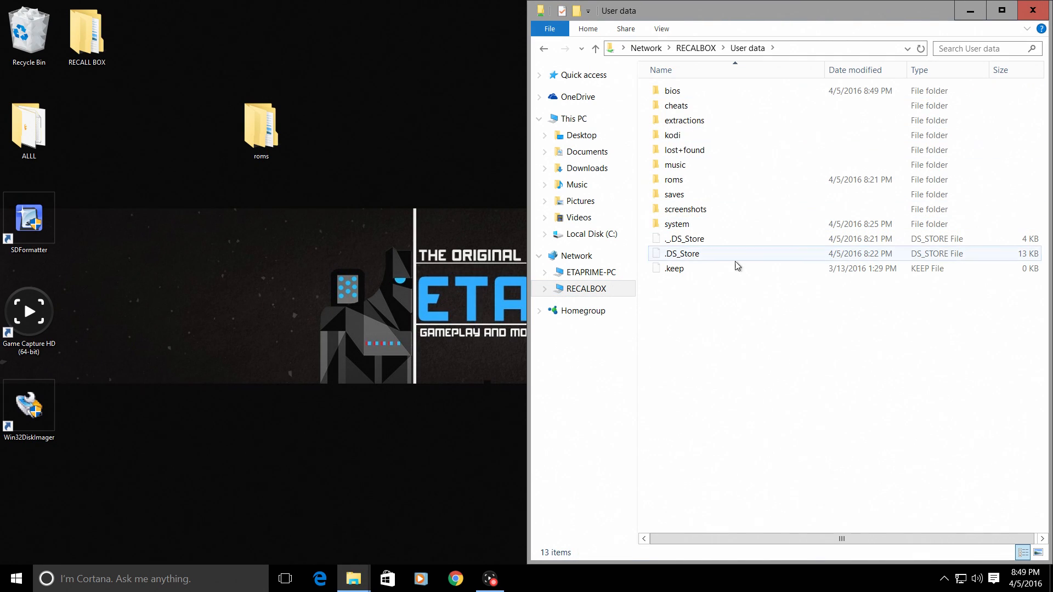
{"action": "double_click", "coordinate": [260, 124]}
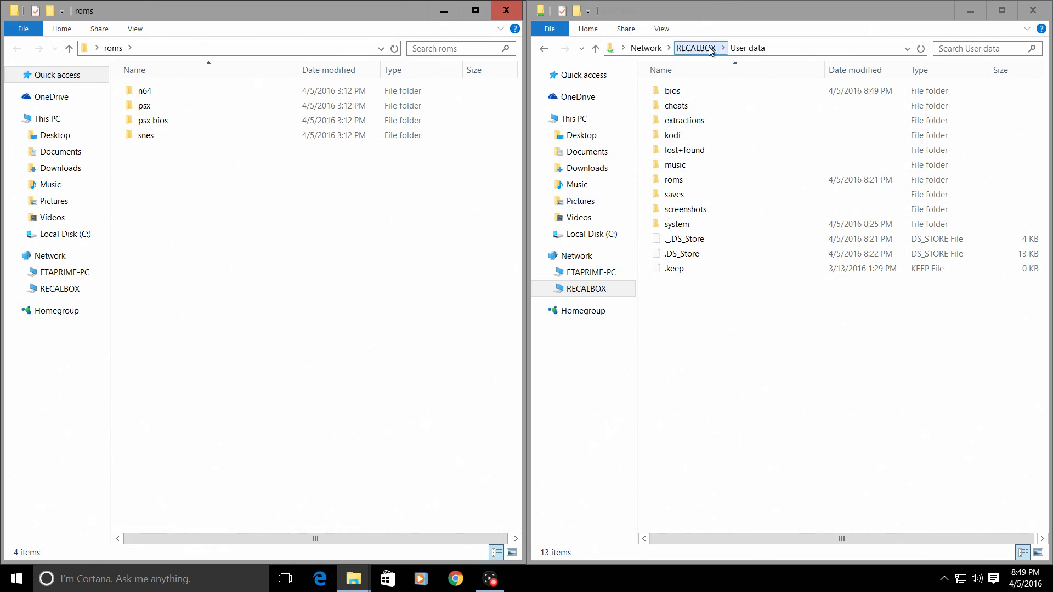
{"action": "double_click", "coordinate": [673, 180]}
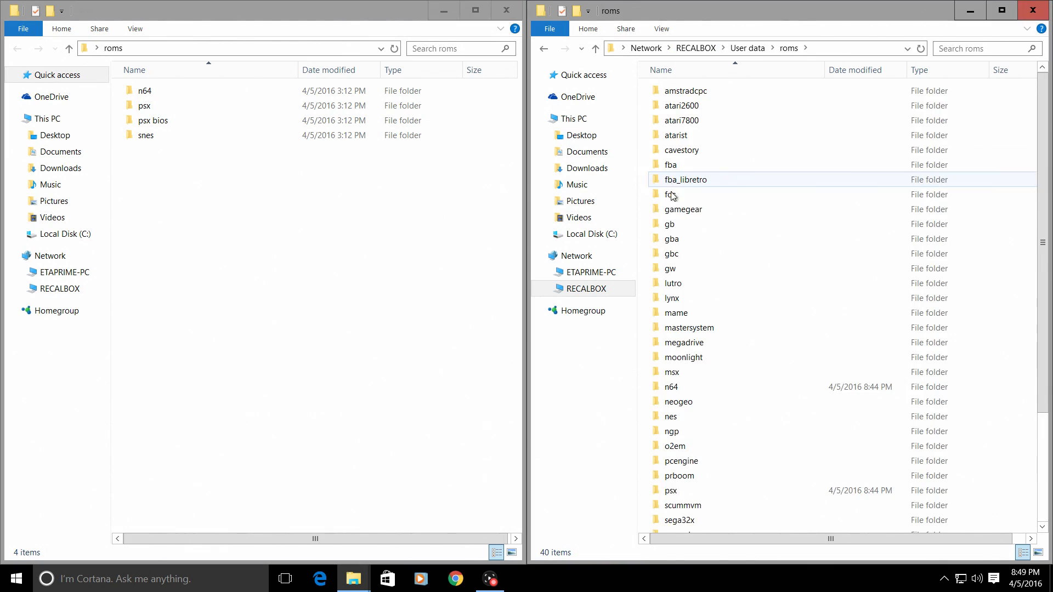
{"action": "left_click", "coordinate": [670, 491]}
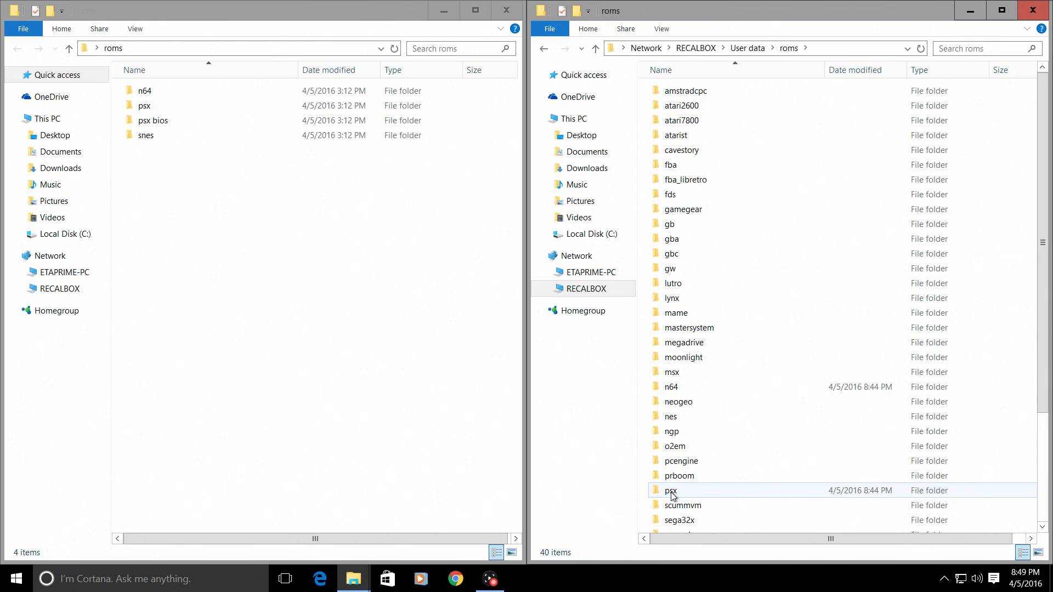
{"action": "double_click", "coordinate": [670, 490]}
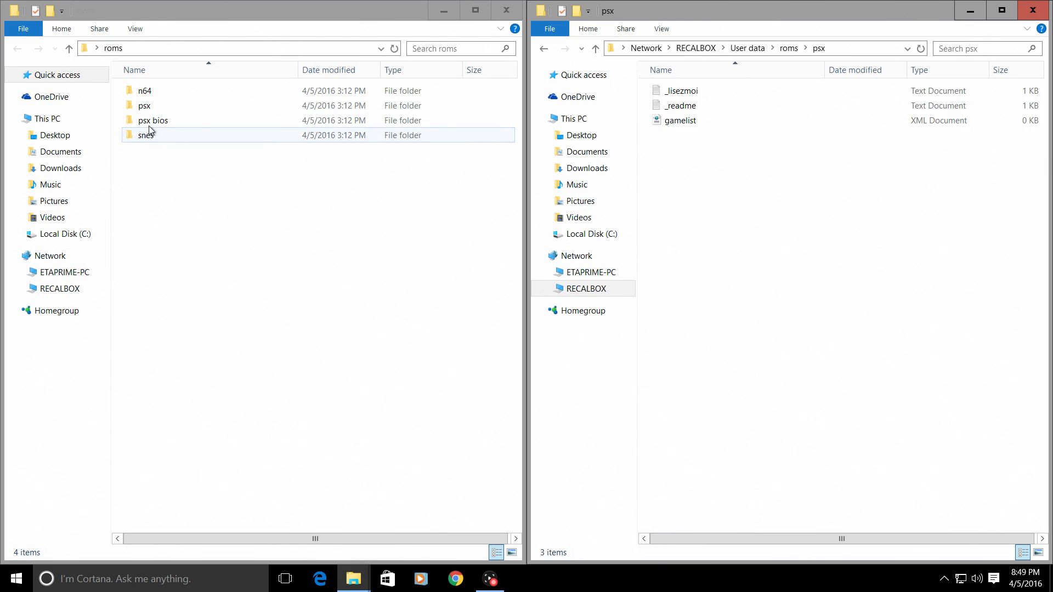
{"action": "double_click", "coordinate": [144, 105]}
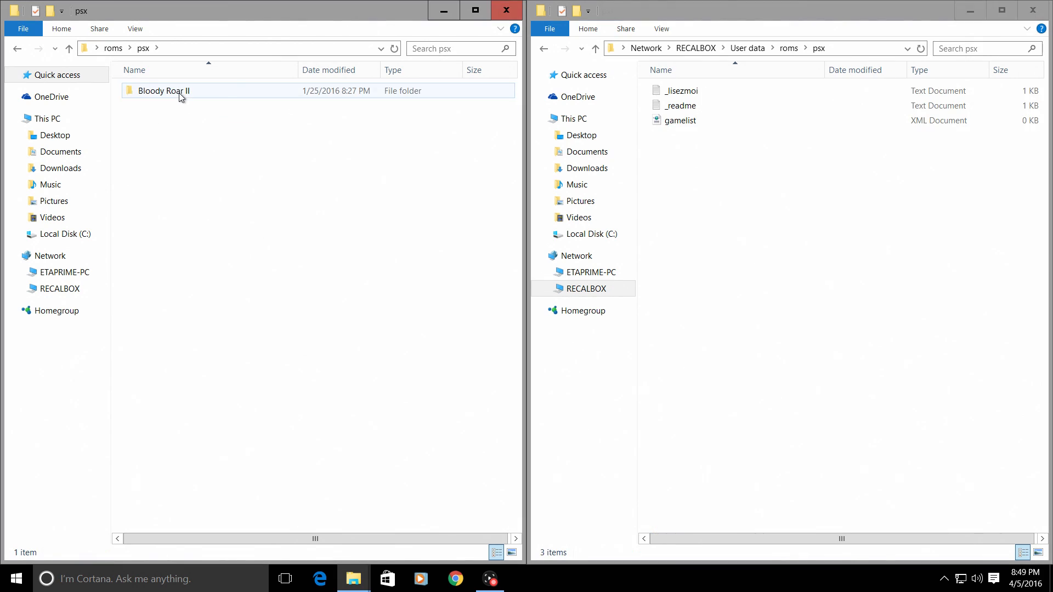
{"action": "double_click", "coordinate": [164, 91]}
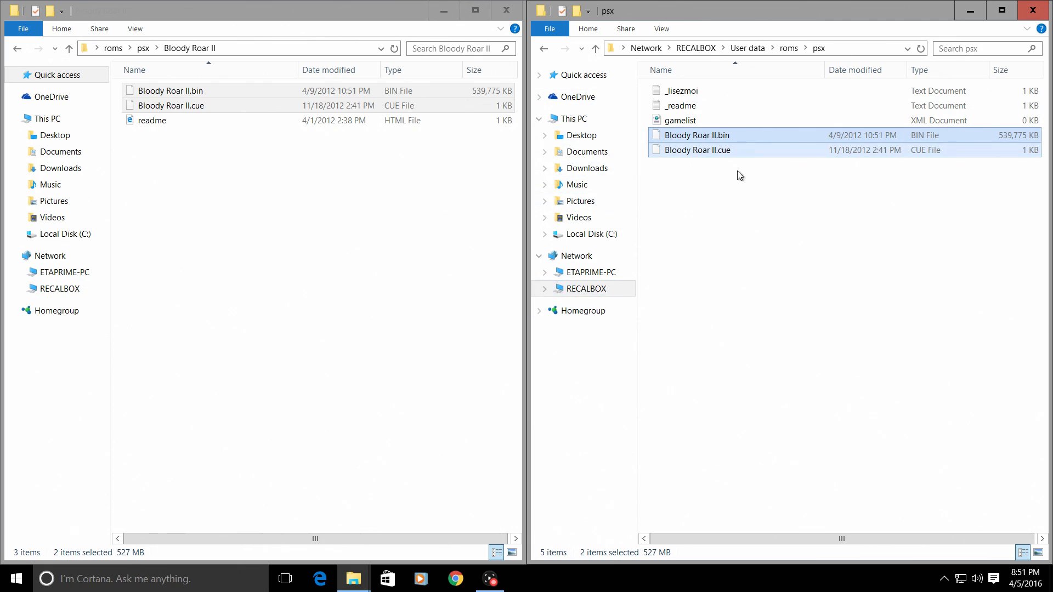
Return to the share's roms folder, then close the local n64 and share windows
{"action": "left_click", "coordinate": [17, 49]}
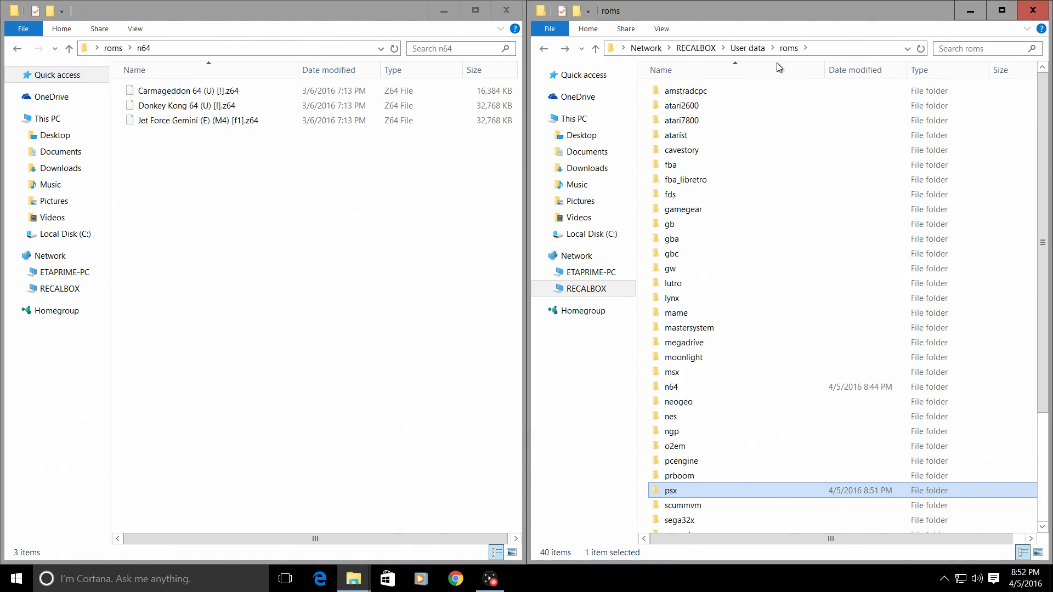
{"action": "mouse_move", "coordinate": [682, 483]}
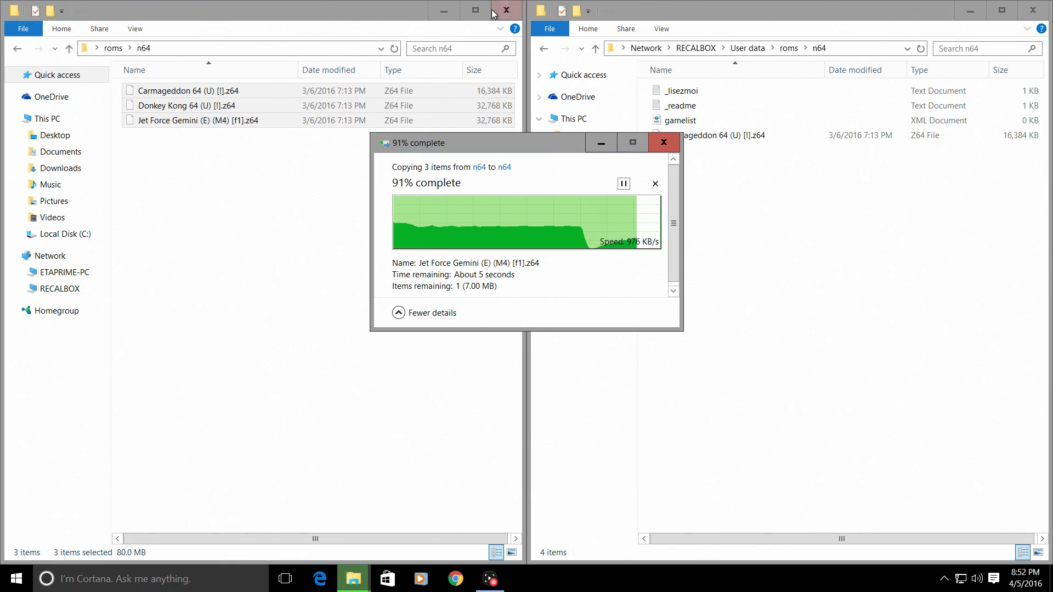
{"action": "mouse_move", "coordinate": [505, 10]}
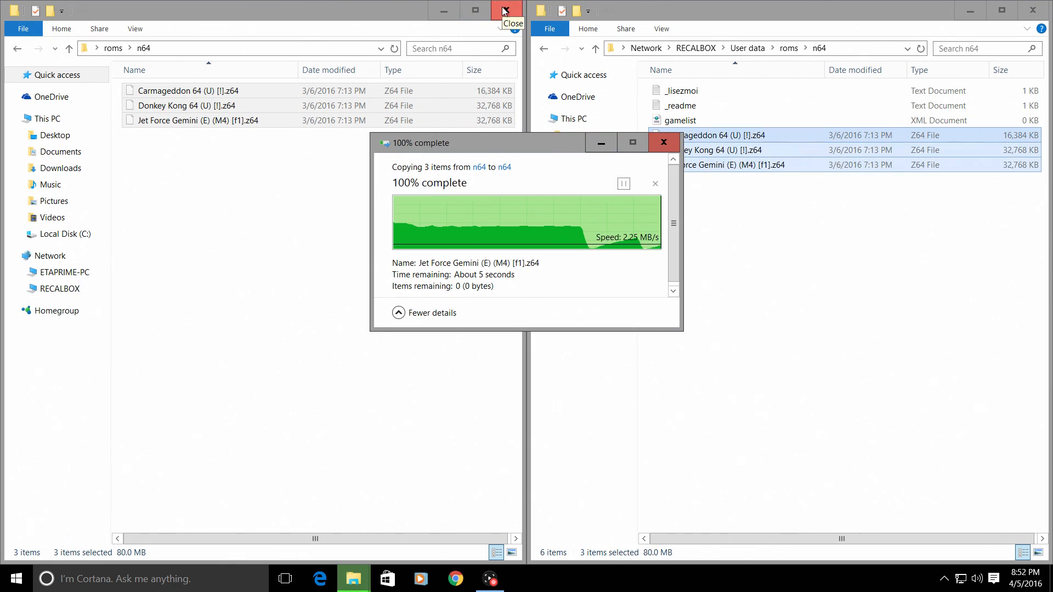
{"action": "left_click", "coordinate": [505, 9]}
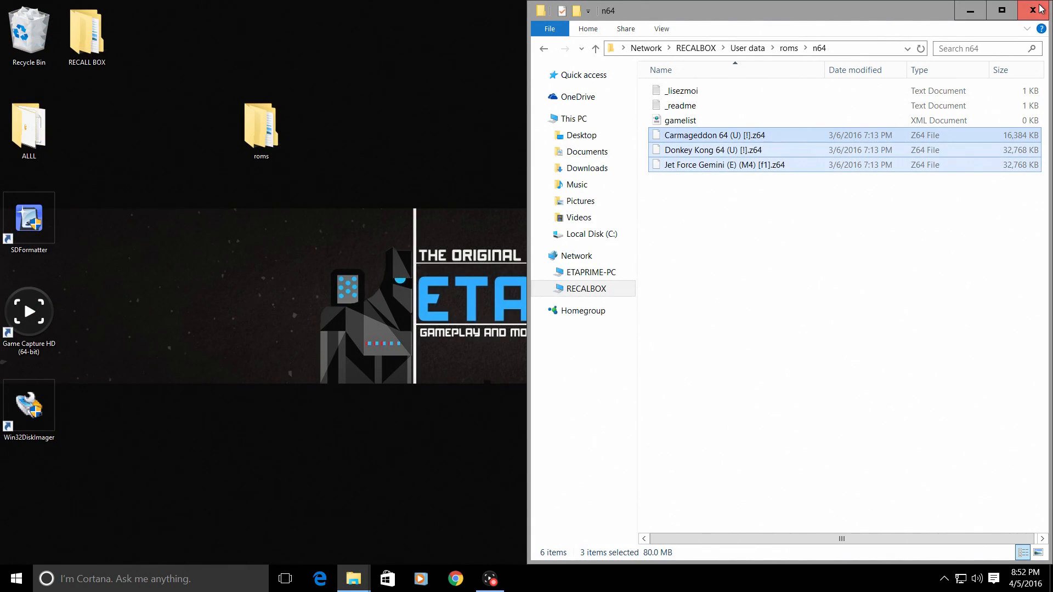
{"action": "left_click", "coordinate": [1040, 10]}
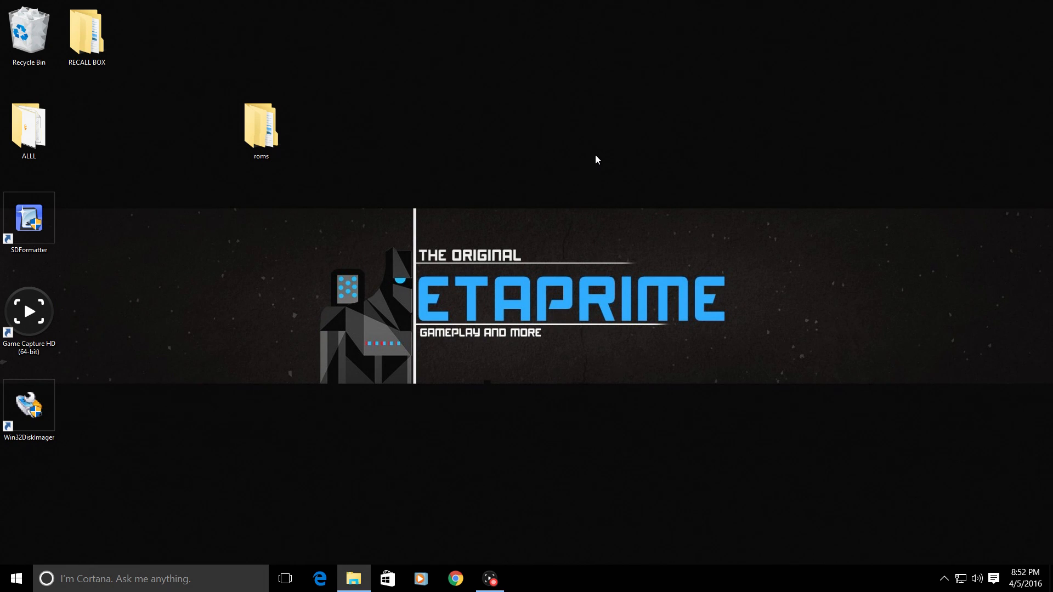
Switch to the Recalbox console and confirm Restart System from the Quit menu
{"action": "left_click", "coordinate": [490, 578]}
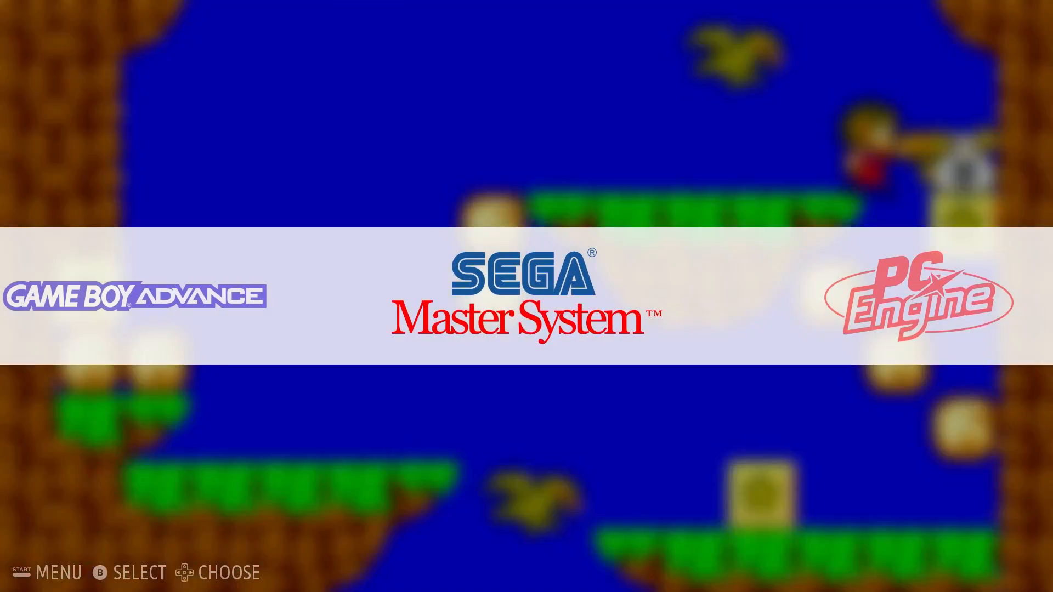
{"action": "scroll", "scroll_direction": "right", "scroll_amount": 3}
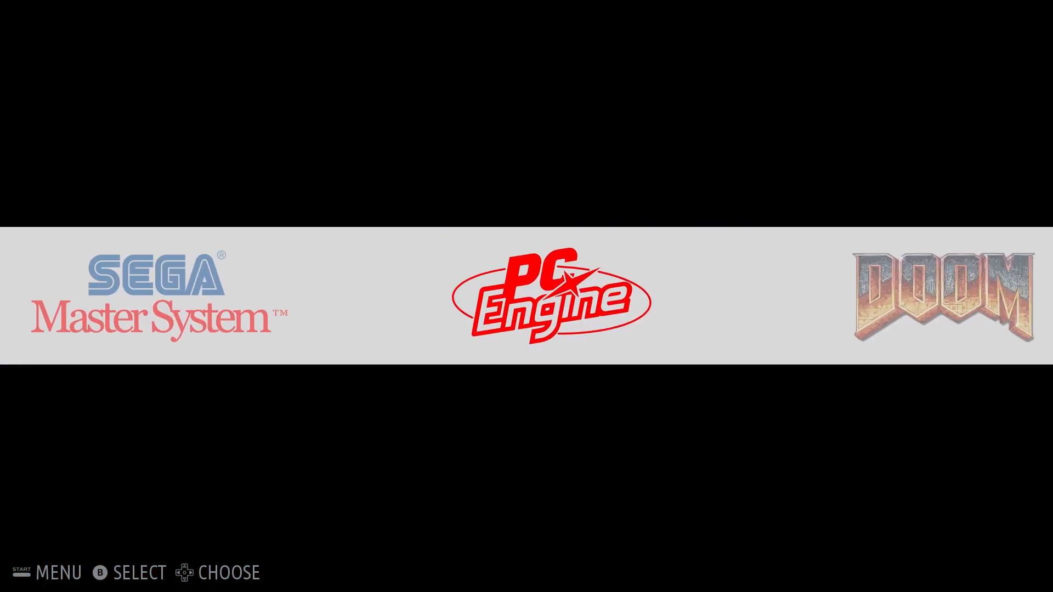
{"action": "scroll", "scroll_direction": "right", "scroll_amount": 3}
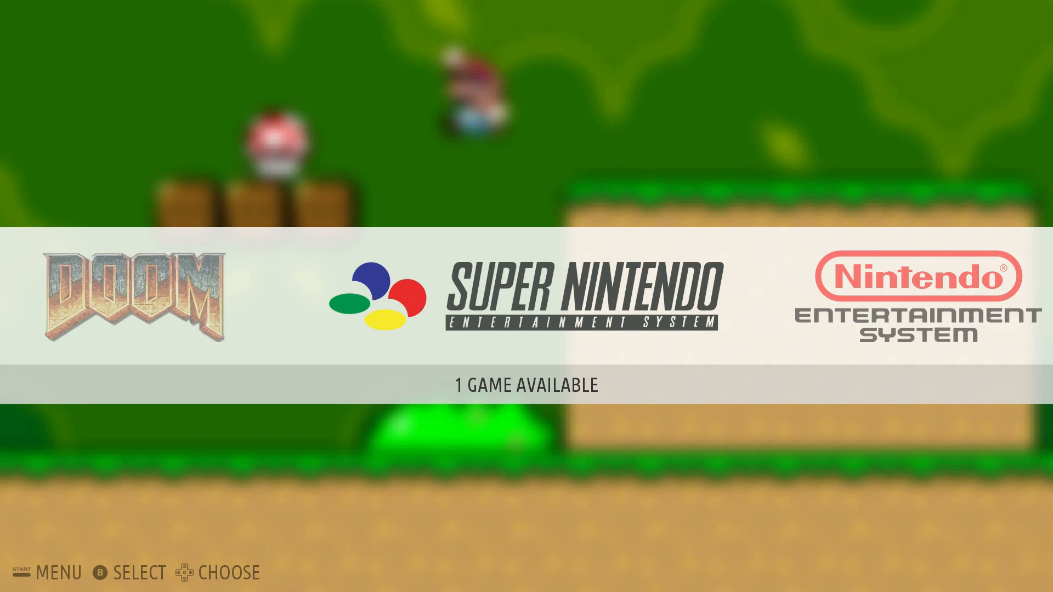
{"action": "key", "text": "start"}
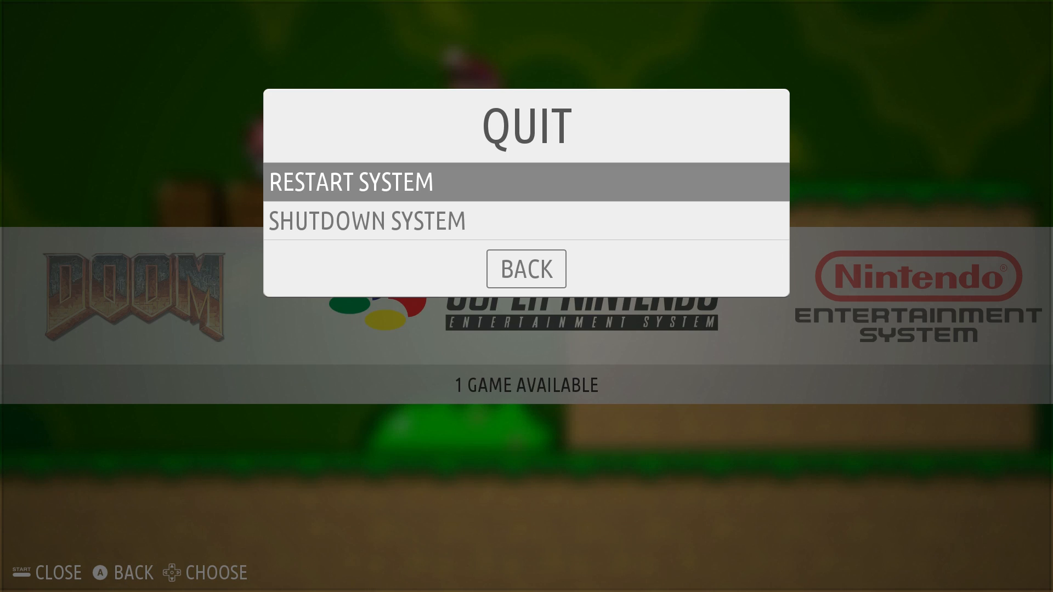
{"action": "left_click", "coordinate": [352, 182]}
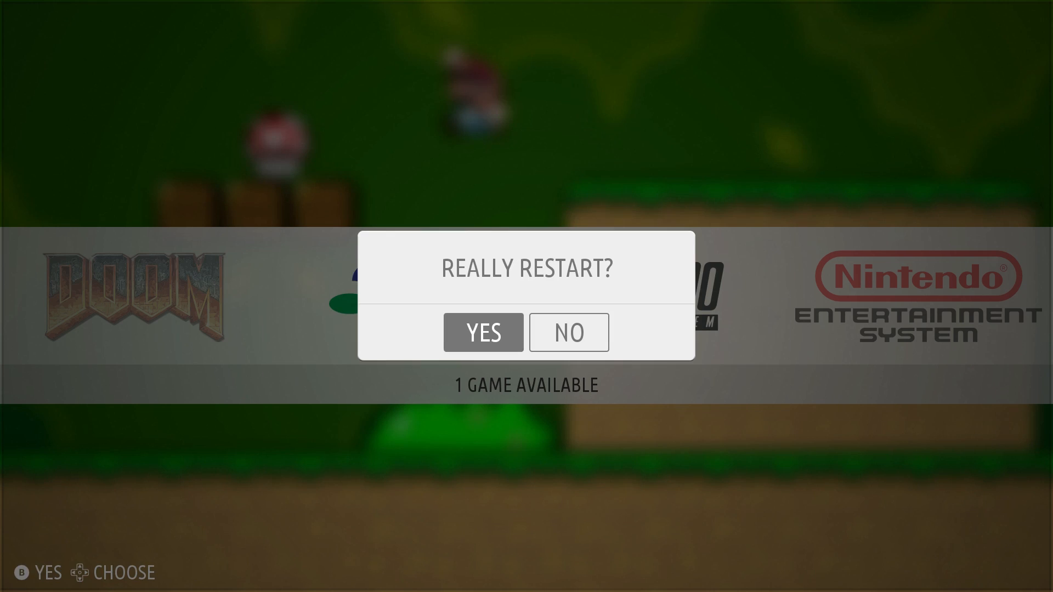
{"action": "left_click", "coordinate": [482, 332]}
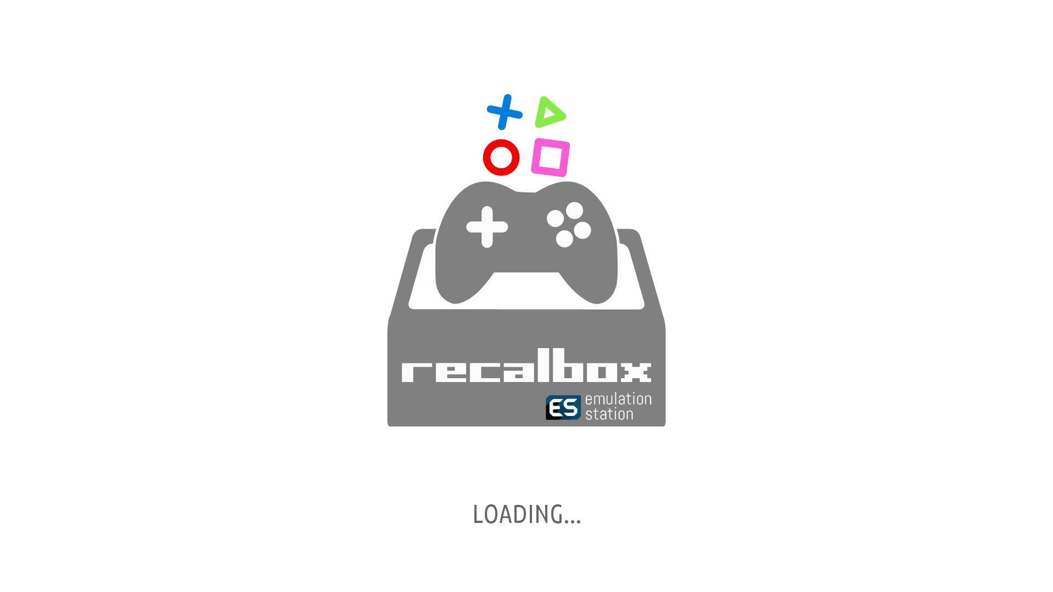